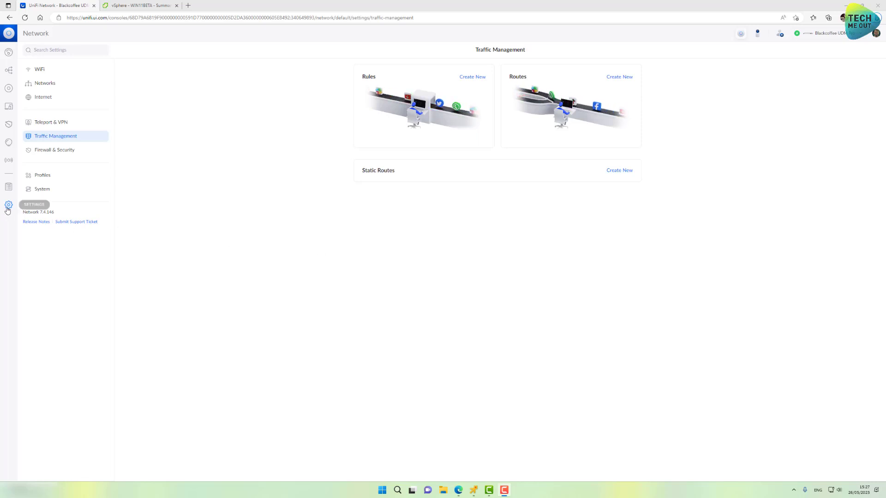
mouse_move(45, 141)
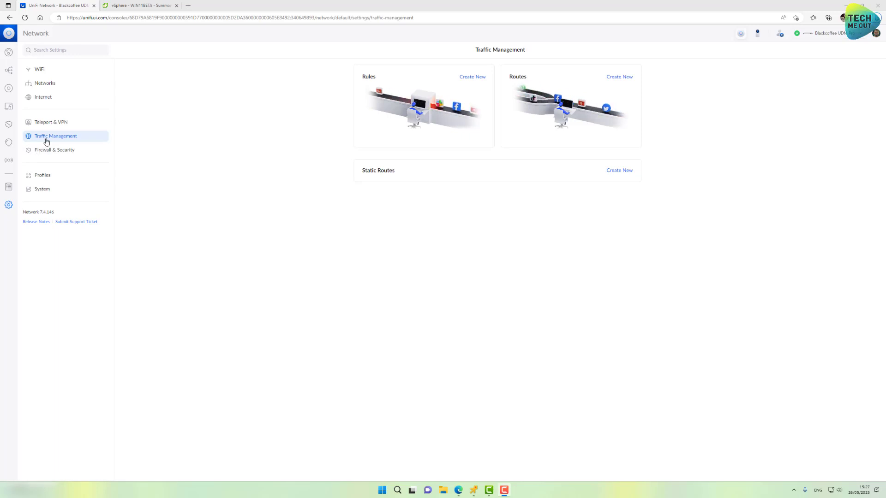
mouse_move(245, 147)
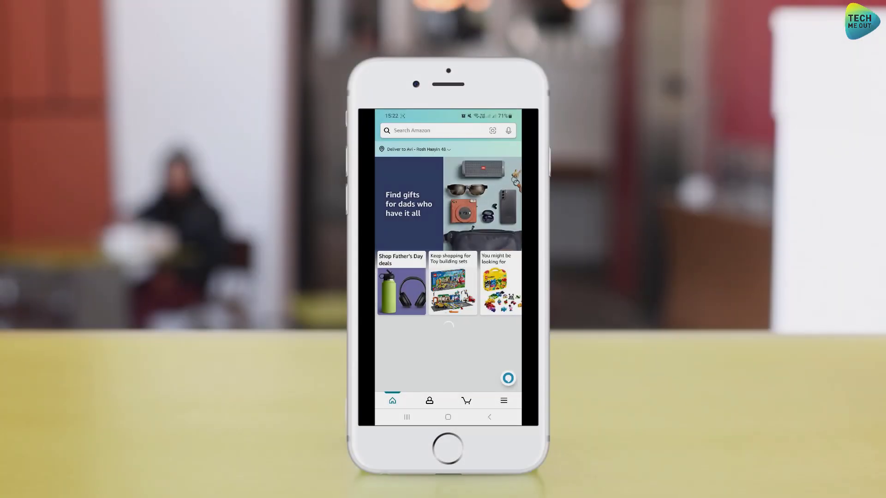
- Open the 'Keep shopping for Toy building sets' card in the phone's Amazon app
left_click(452, 284)
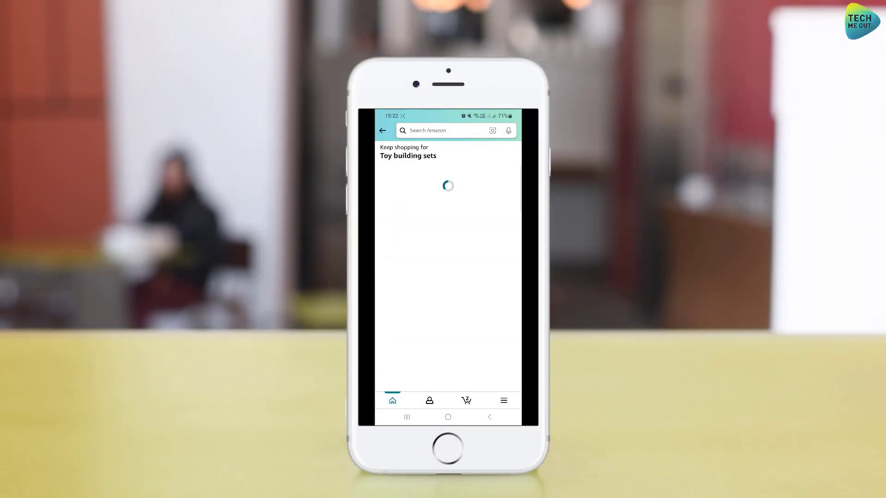
left_click(466, 401)
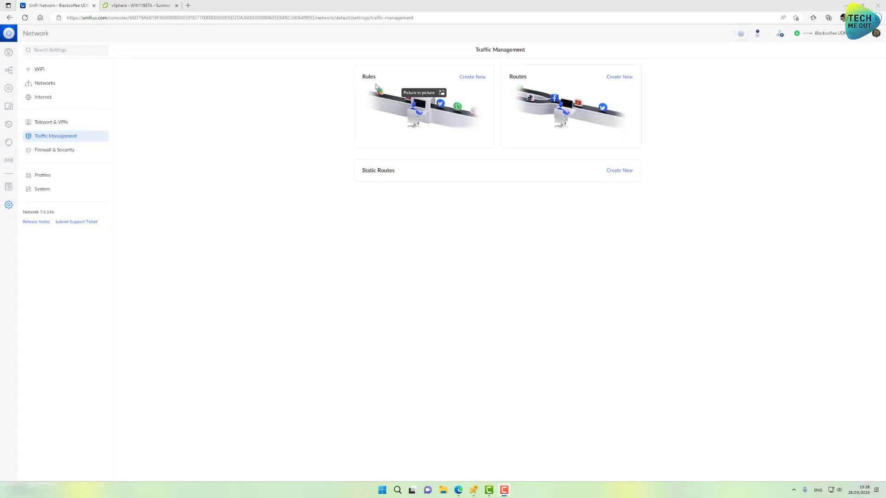
- Create a new Block rule and select Amazon as the app after searching 'amazon'
left_click(471, 76)
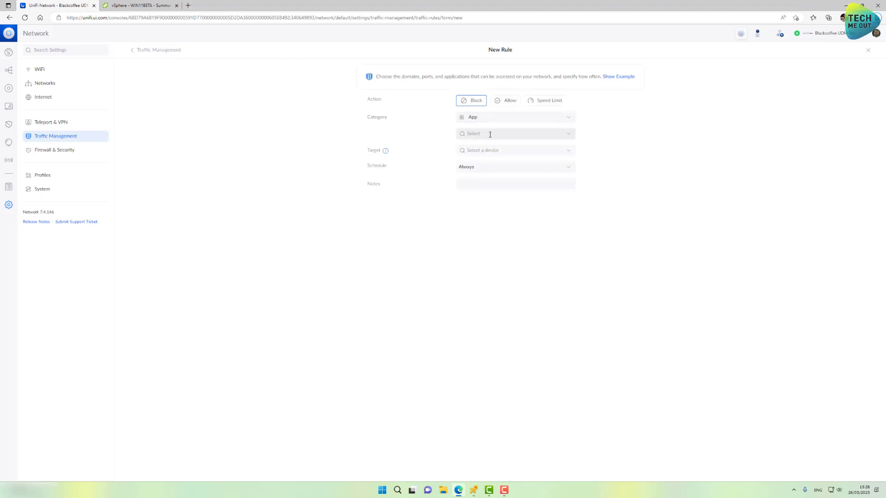
type("ama")
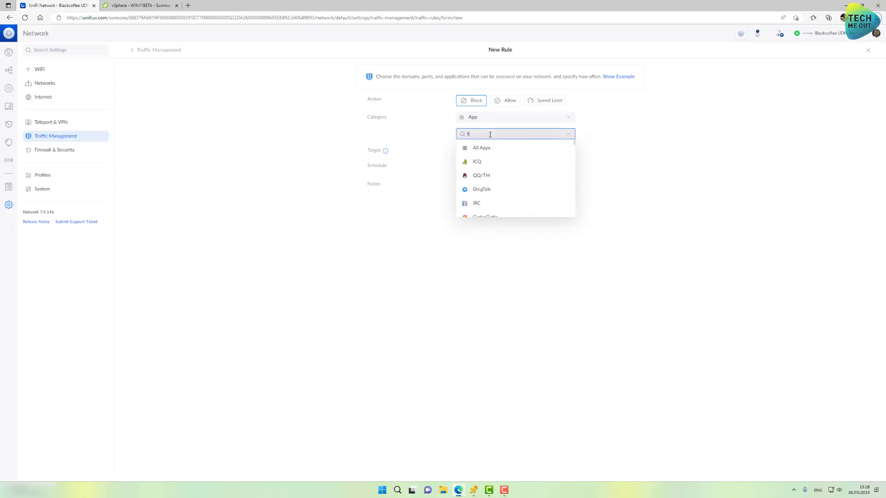
type("ik")
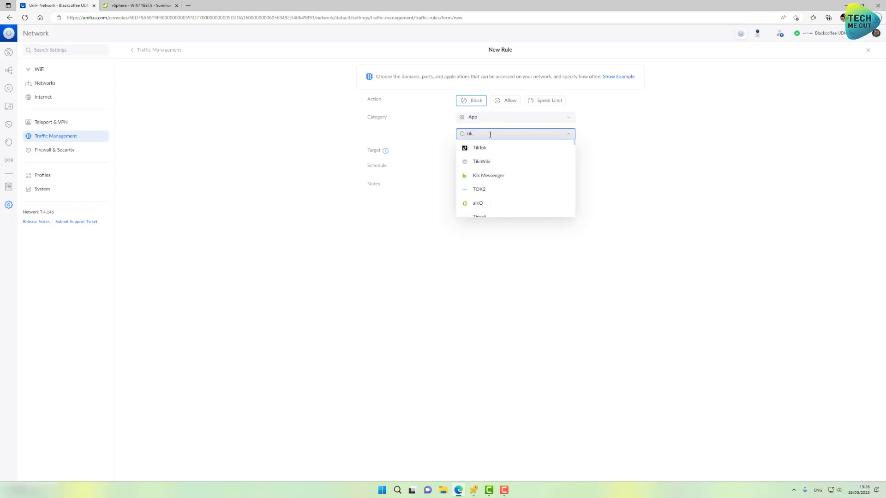
double_click(469, 133)
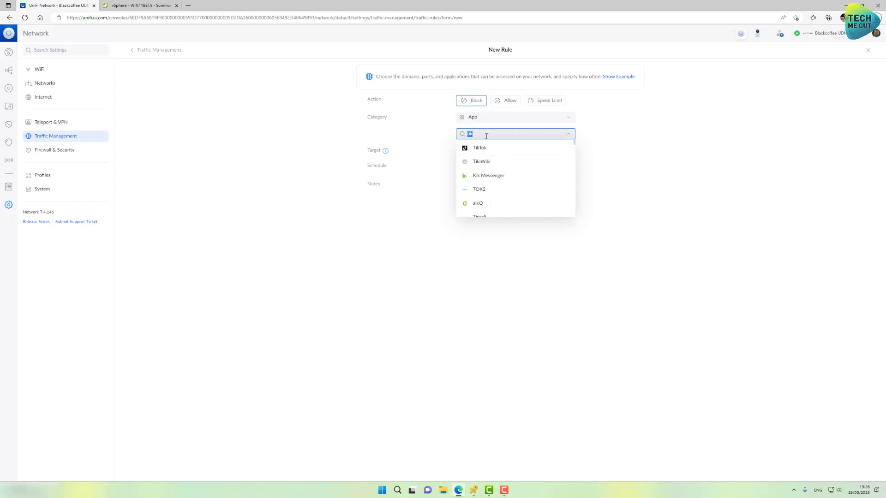
type("amazon")
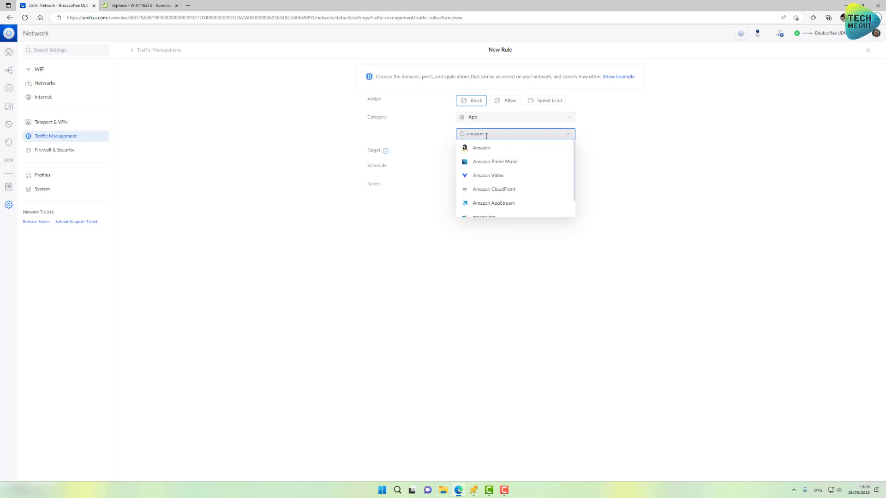
left_click(482, 148)
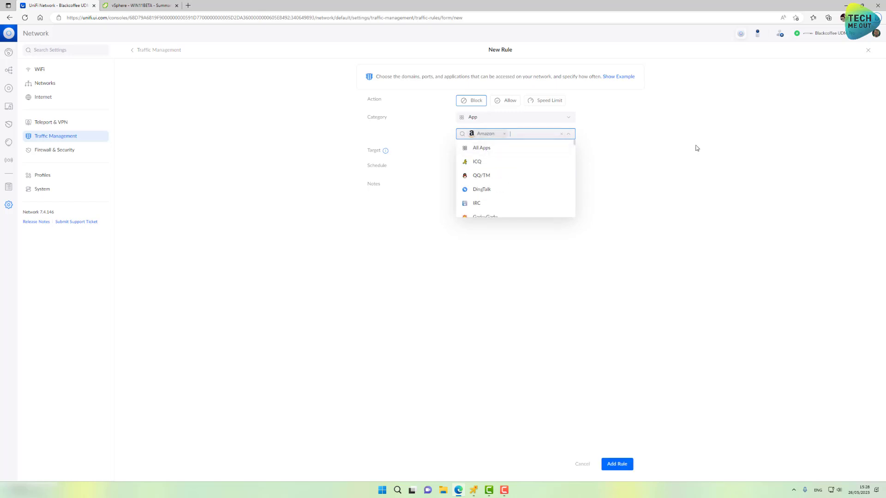
- Target the Avi-s phone (searched 'avi') on an Always schedule and add the Amazon block rule
left_click(514, 149)
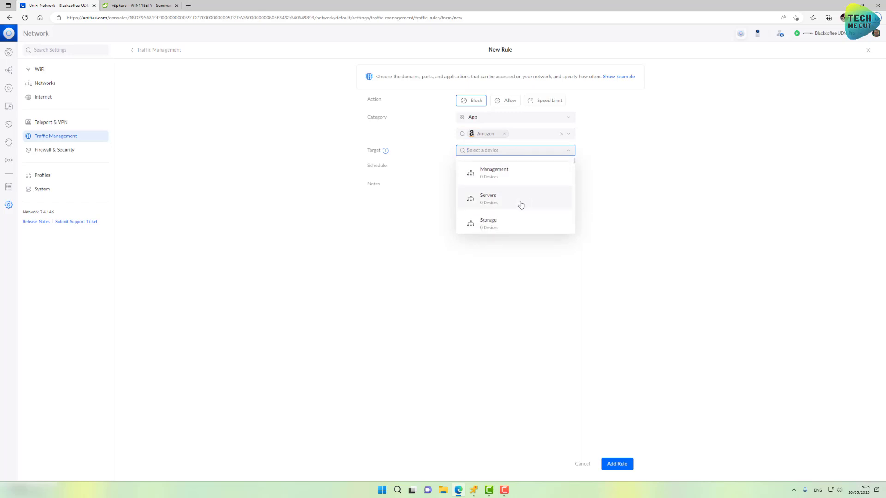
mouse_move(517, 176)
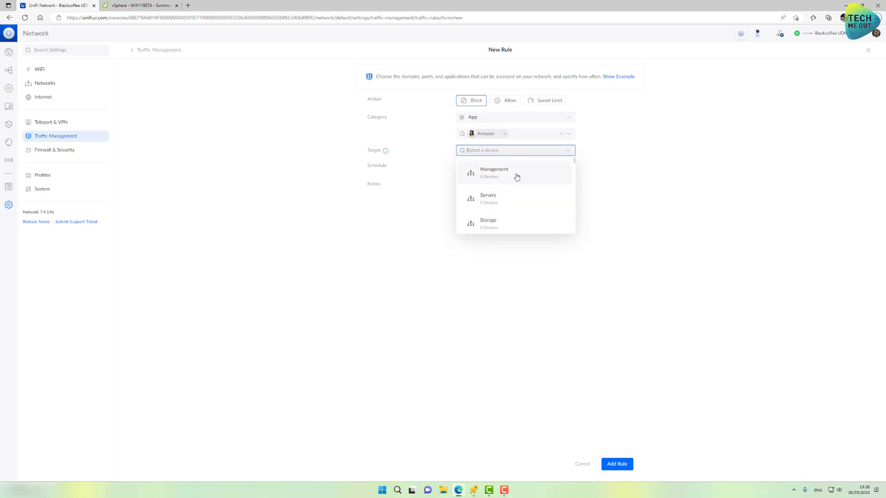
mouse_move(519, 158)
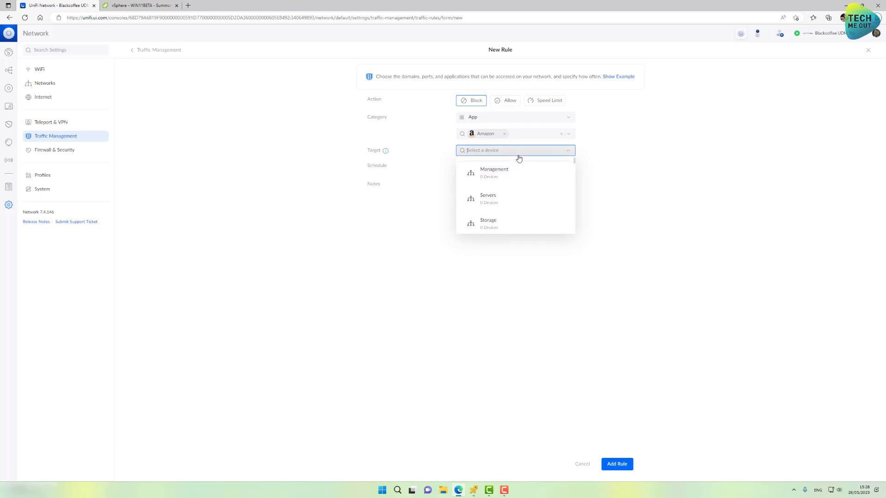
type("avi")
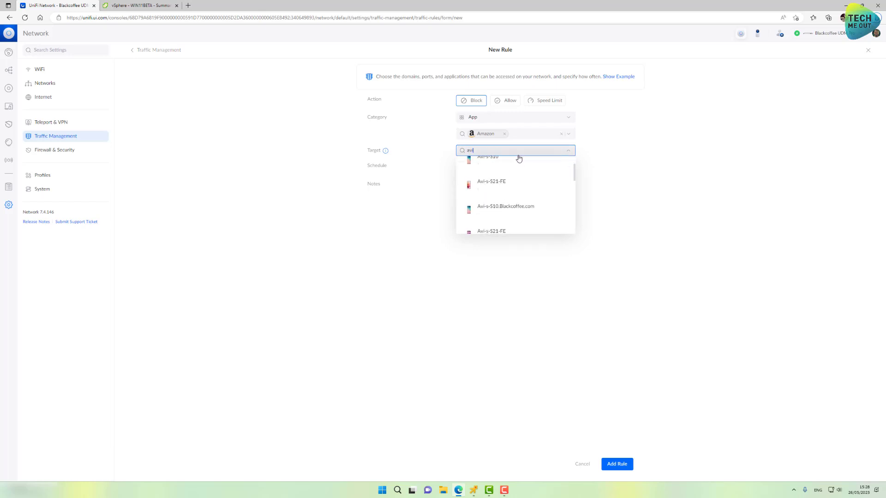
left_click(490, 156)
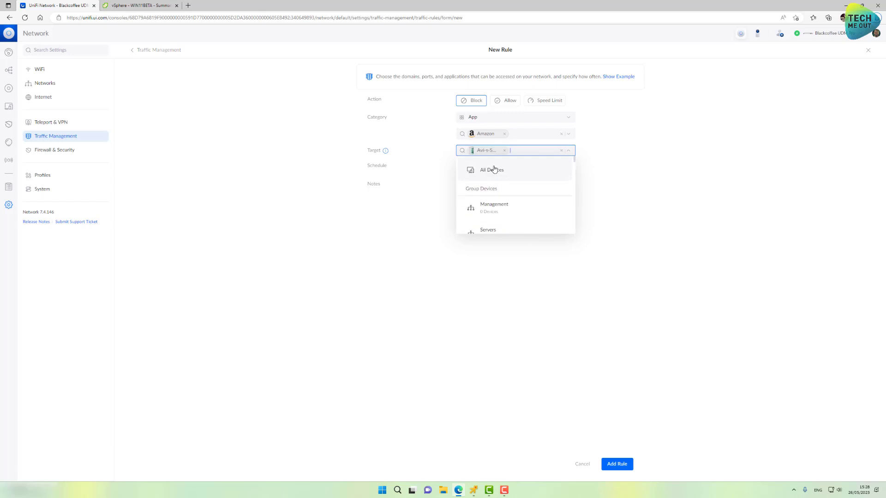
left_click(644, 170)
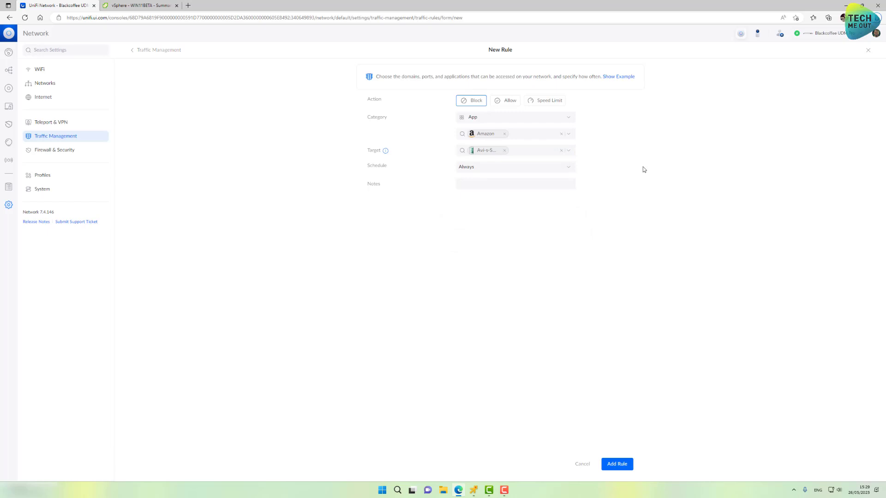
mouse_move(620, 159)
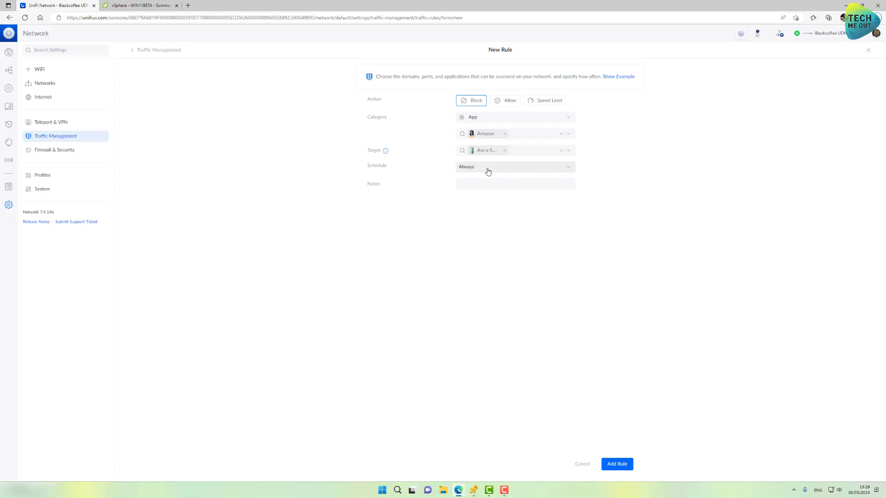
mouse_move(519, 249)
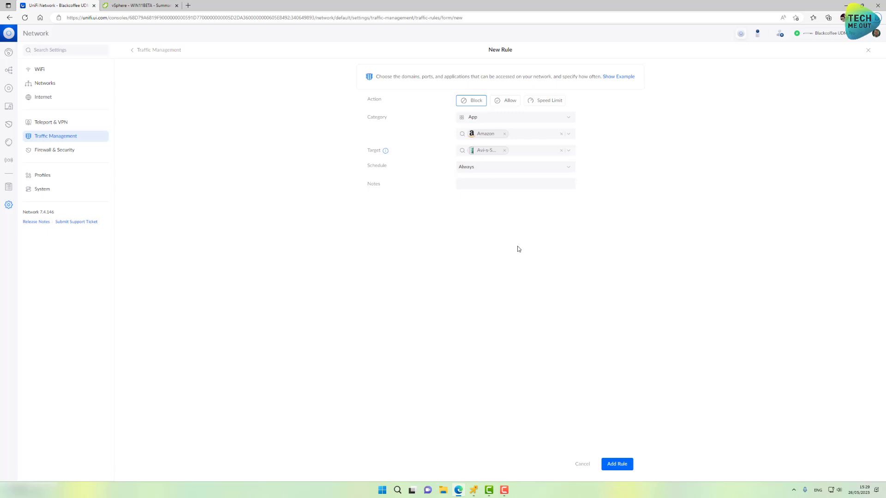
mouse_move(517, 454)
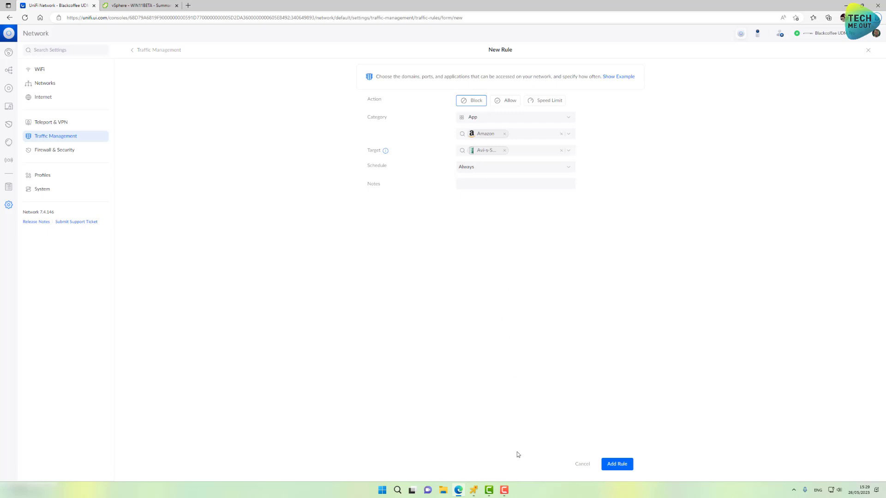
left_click(616, 464)
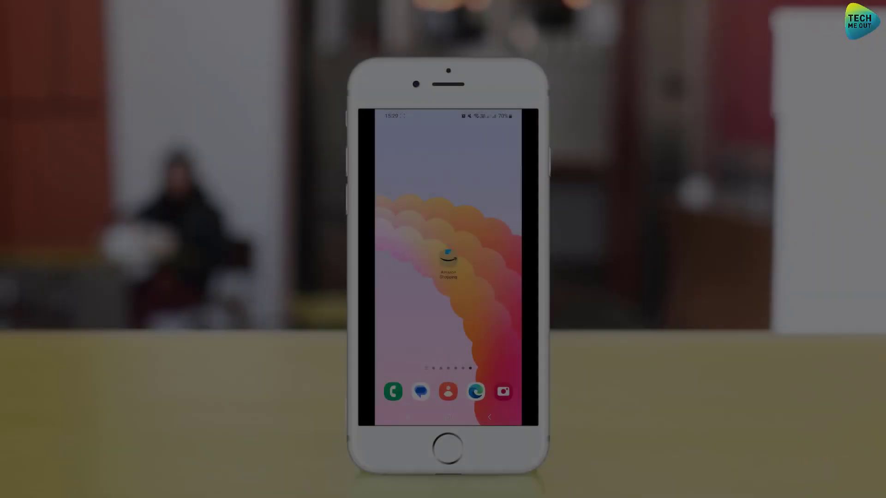
- Launch Amazon Shopping on the phone to test the new block rule
left_click(447, 258)
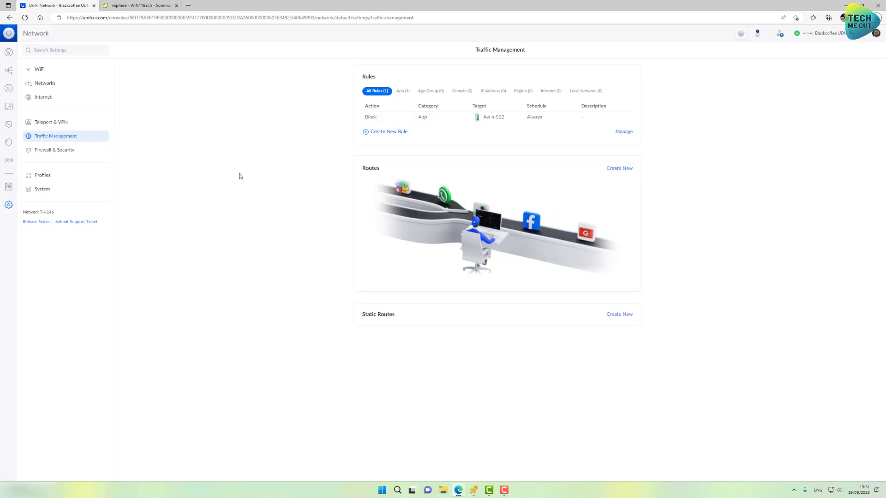
- Create a Block rule with Internet category, WIN11BETA target and an Every Week schedule
left_click(388, 131)
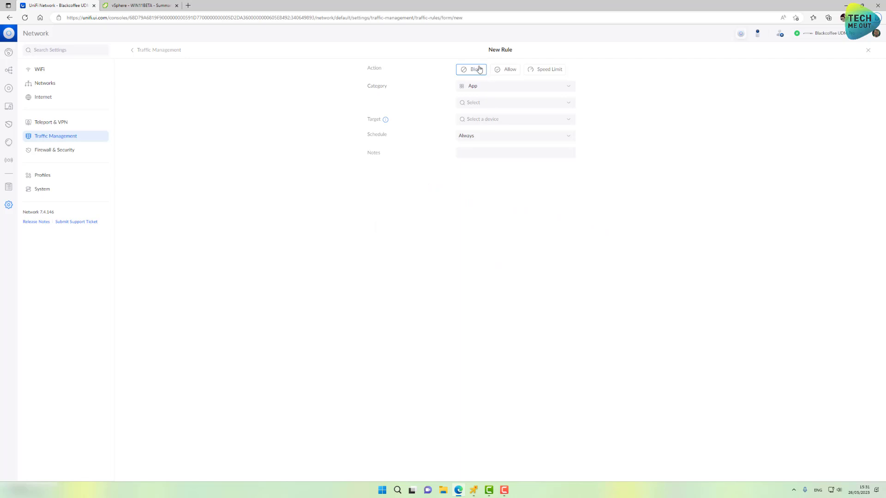
left_click(514, 86)
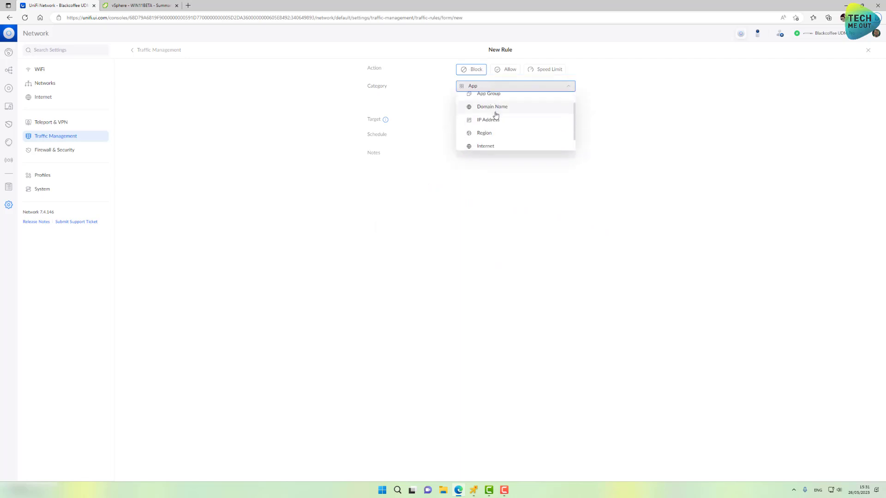
left_click(485, 145)
type("w")
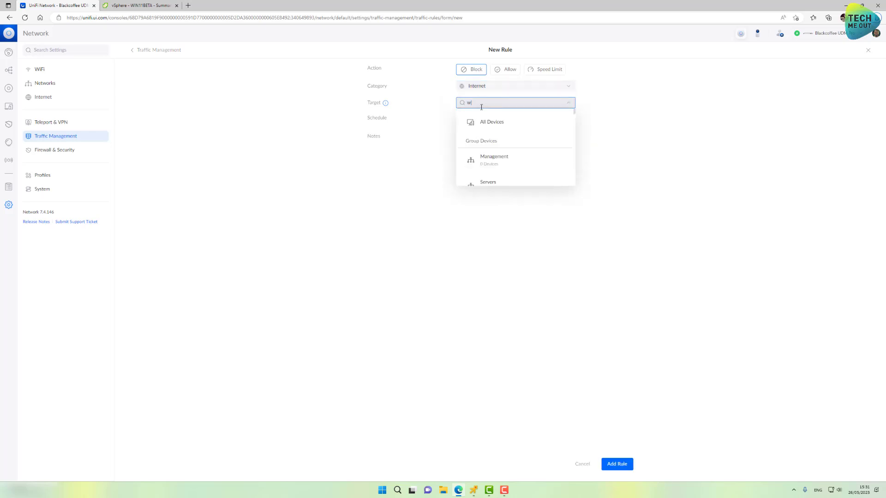
type("in")
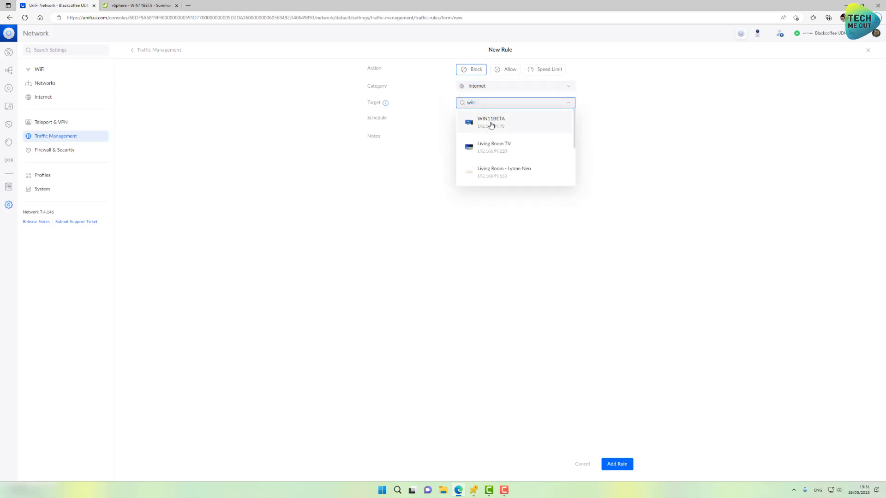
left_click(491, 122)
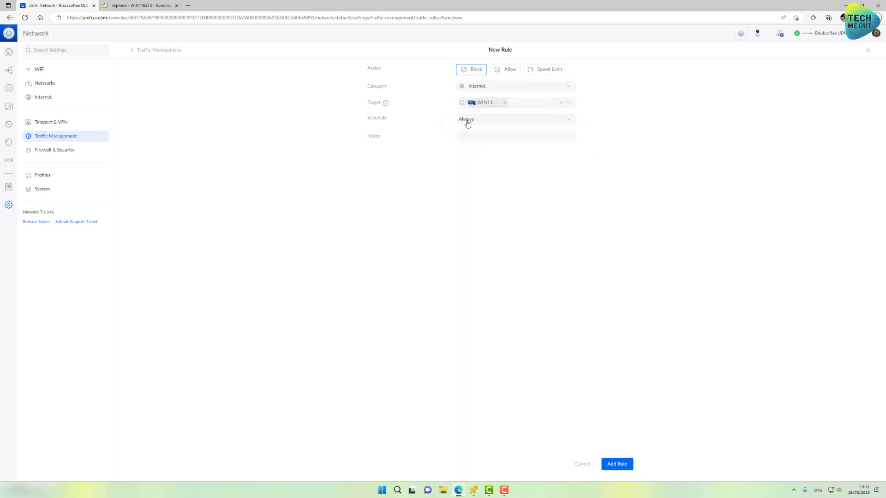
left_click(515, 119)
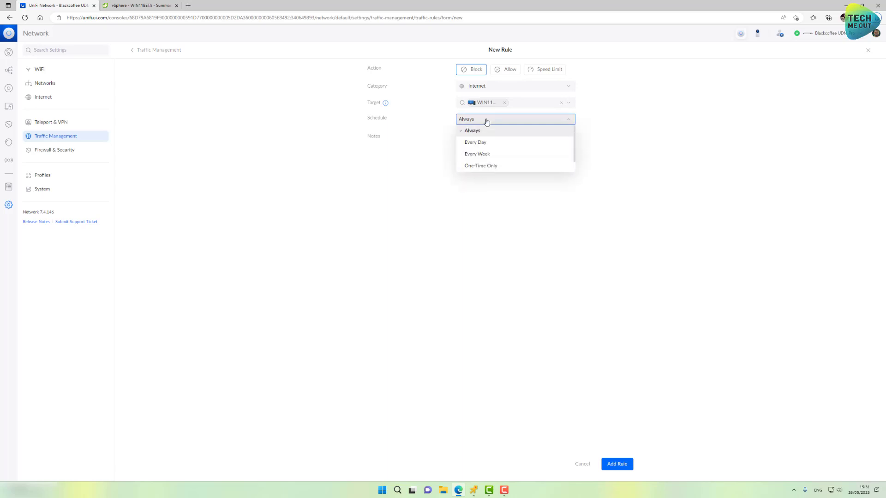
mouse_move(495, 157)
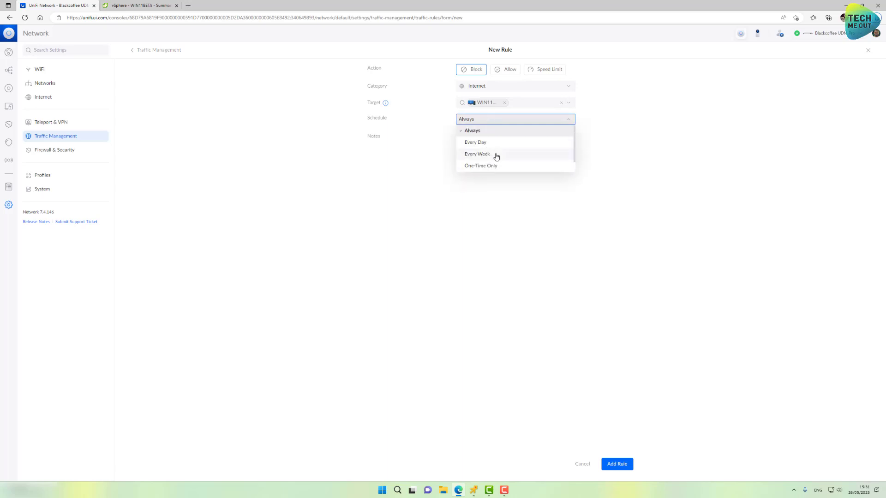
left_click(480, 153)
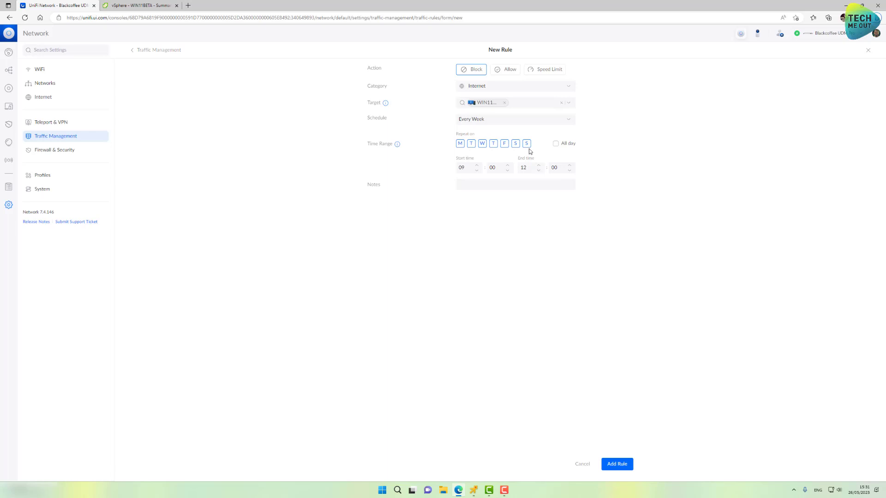
- Toggle the weekday repeat days and set the schedule's start time to 15:00
left_click(470, 143)
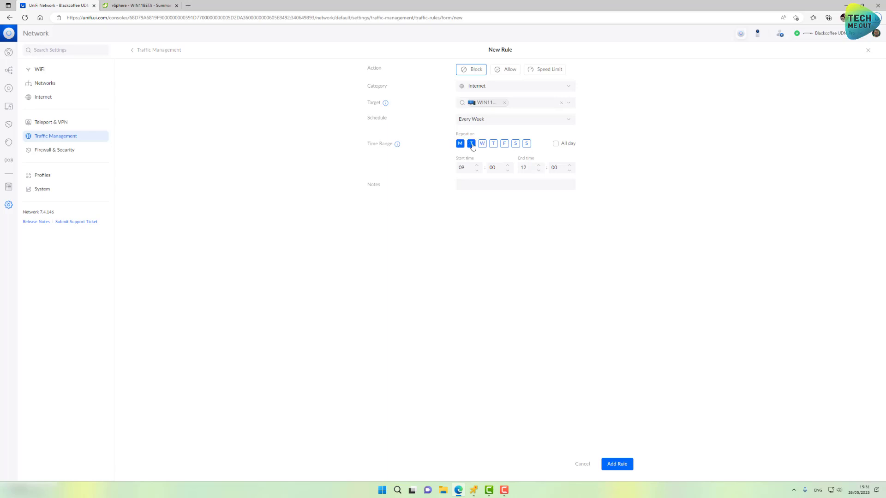
left_click(514, 143)
type("15")
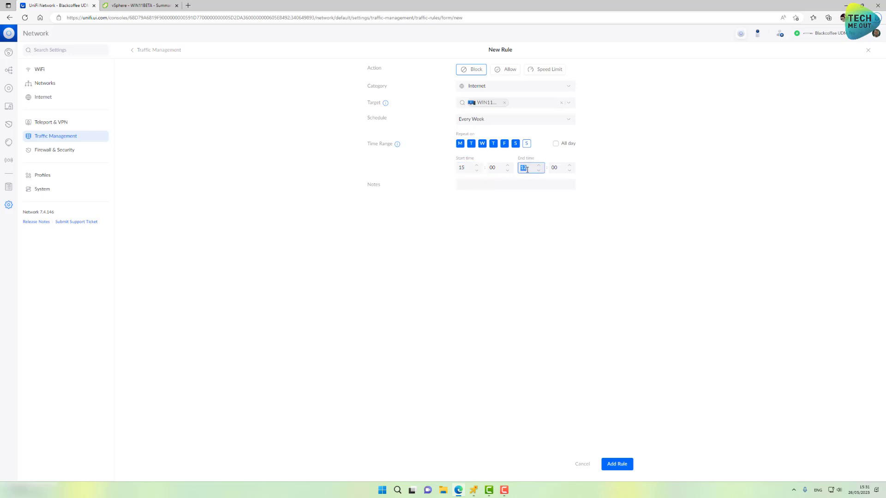
type("00")
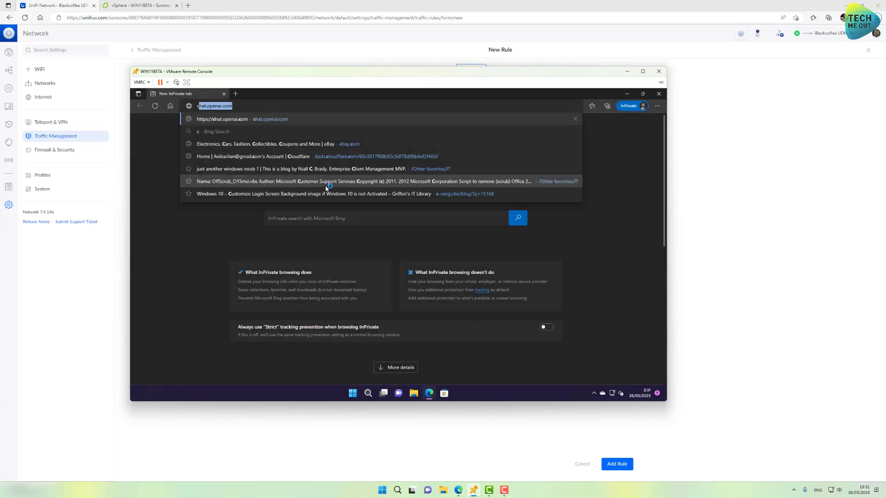
- Load cnn.com in the VM's InPrivate browser, then close the browser window
type("cnn.com")
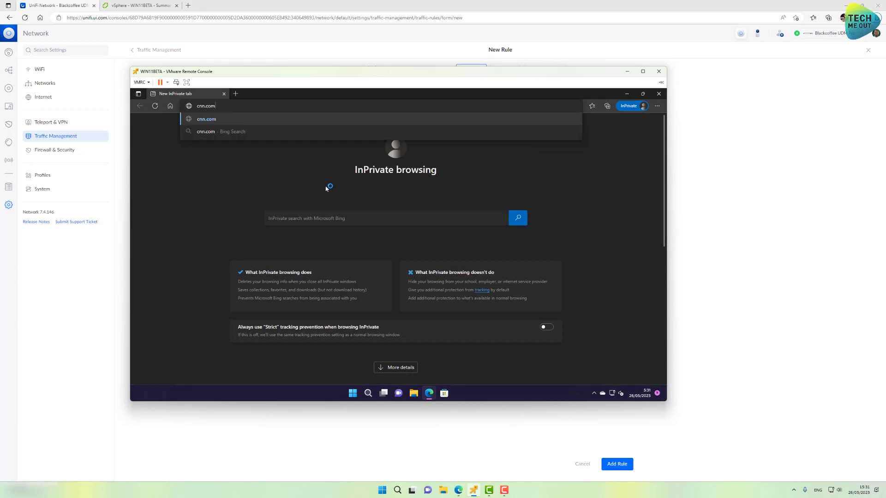
key("Enter")
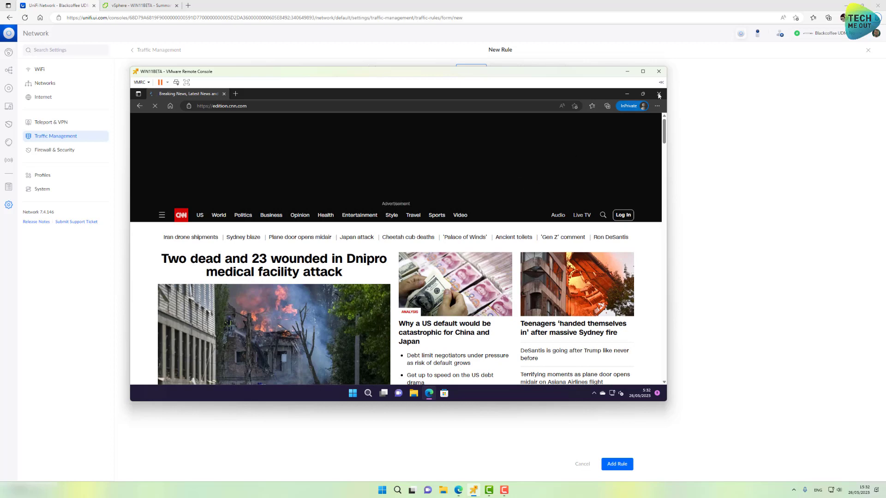
left_click(658, 94)
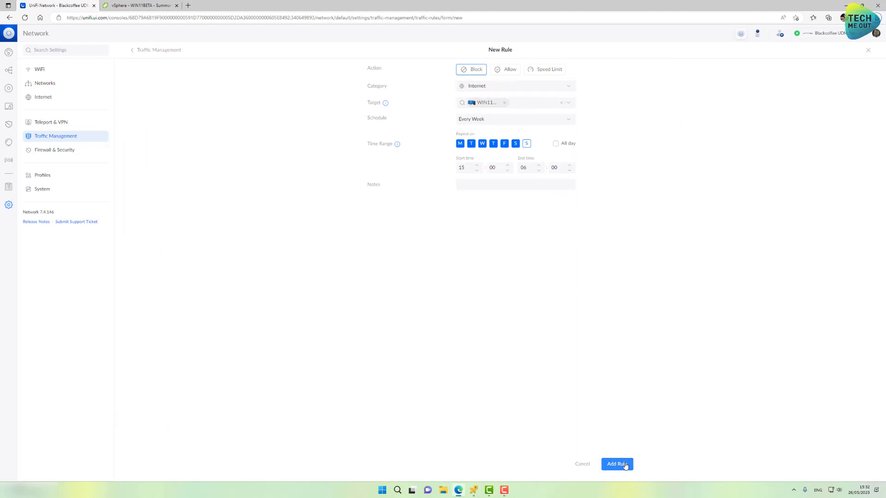
- Add the WIN11BETA internet block rule, then retry cnn.com in a new InPrivate window on the VM
left_click(616, 464)
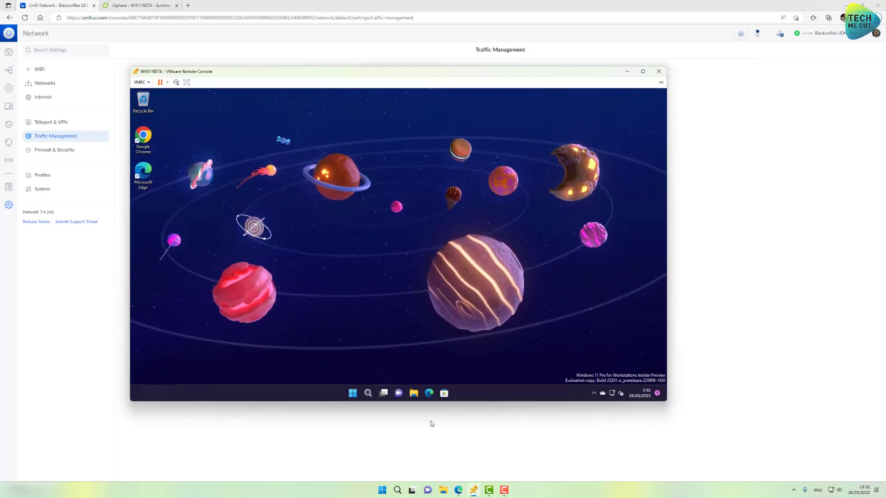
right_click(428, 393)
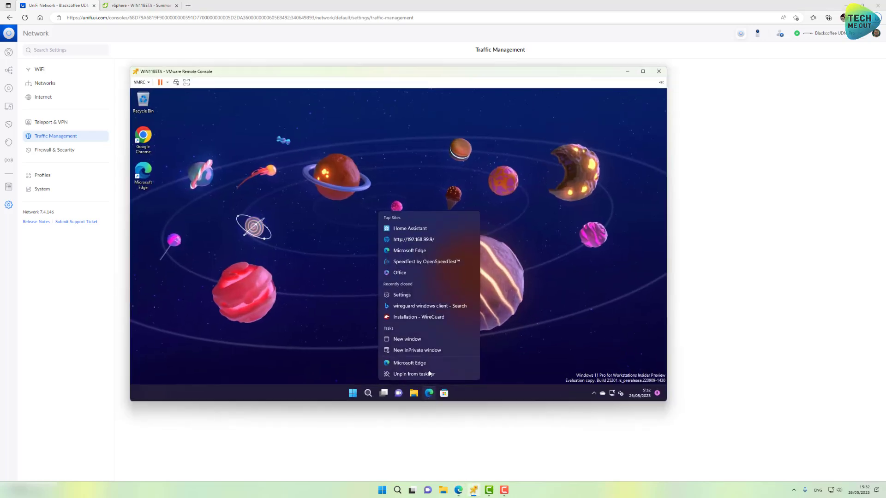
left_click(416, 351)
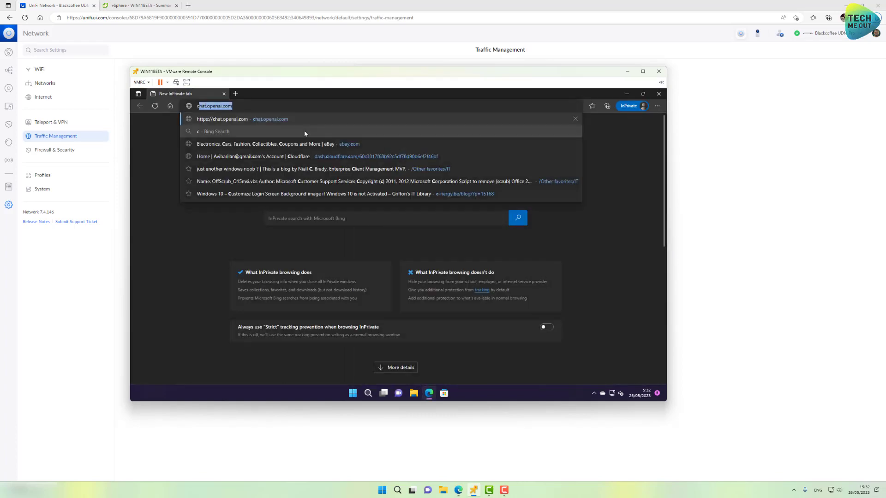
type("cnn.com")
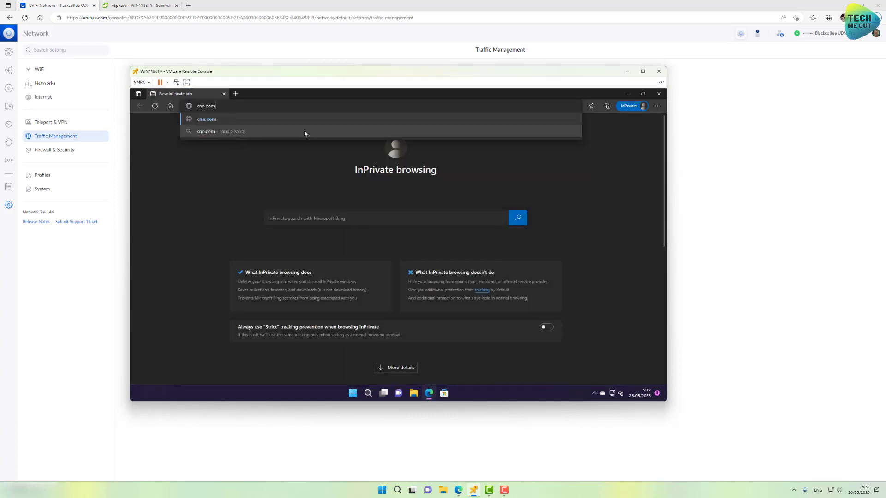
key("Enter")
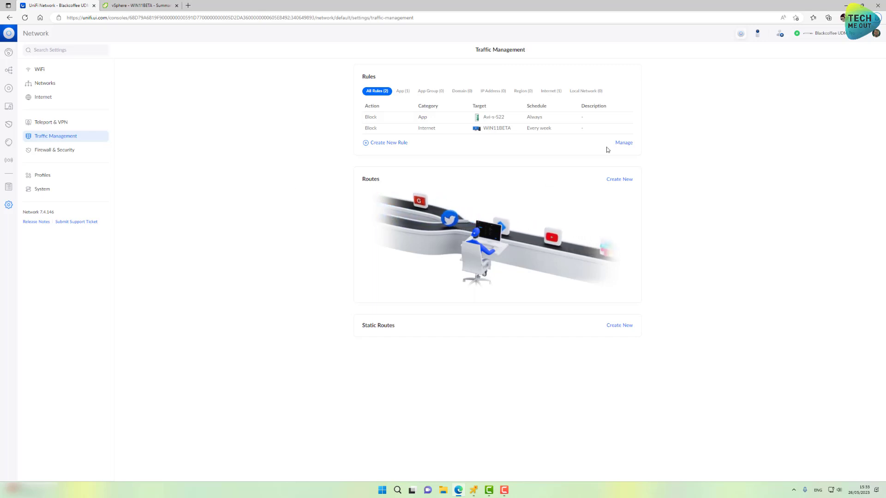
- Select both traffic rules via Manage and confirm their removal
left_click(623, 142)
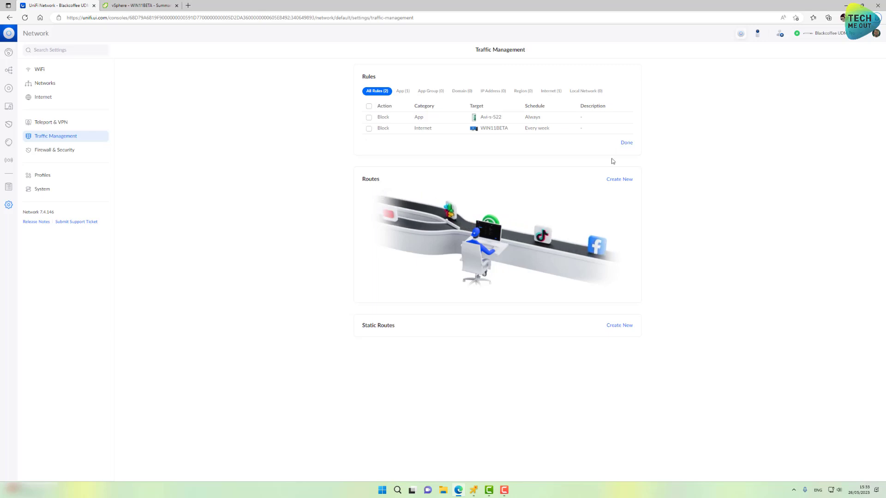
left_click(368, 117)
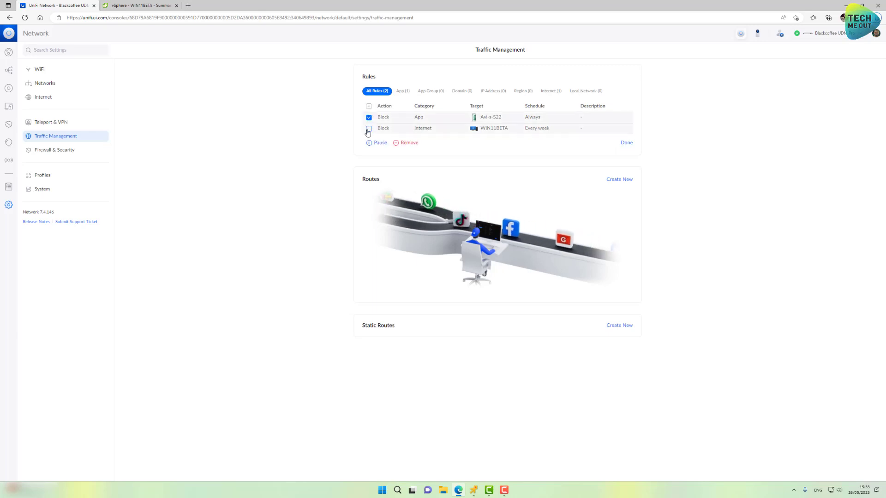
left_click(409, 142)
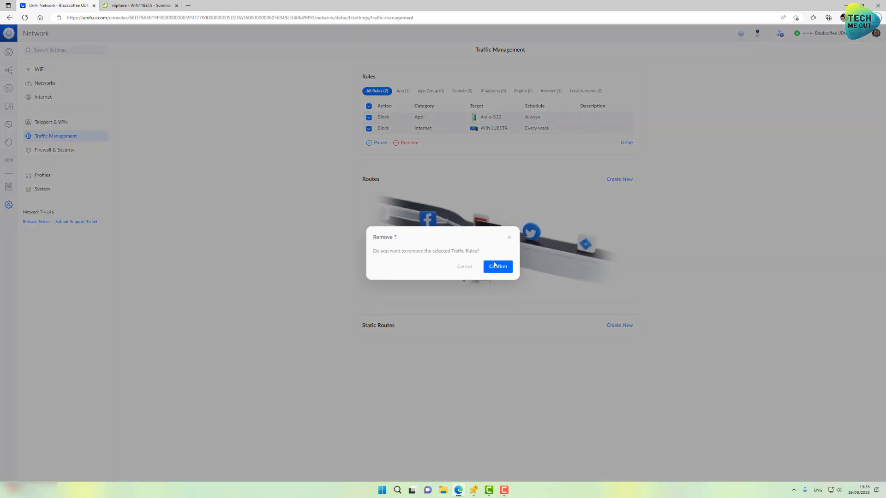
left_click(498, 266)
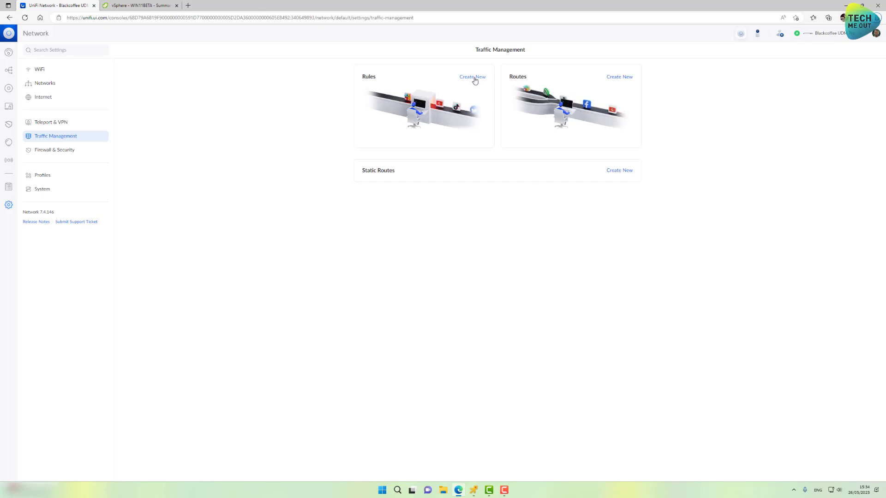
- Start a new rule form, reopen an InPrivate window showing cnn.com on the VM, then close Edge
left_click(472, 78)
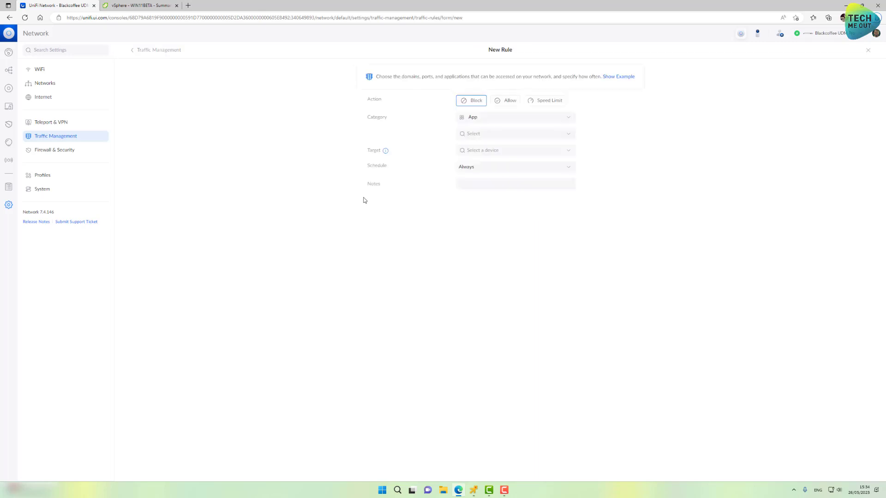
mouse_move(448, 382)
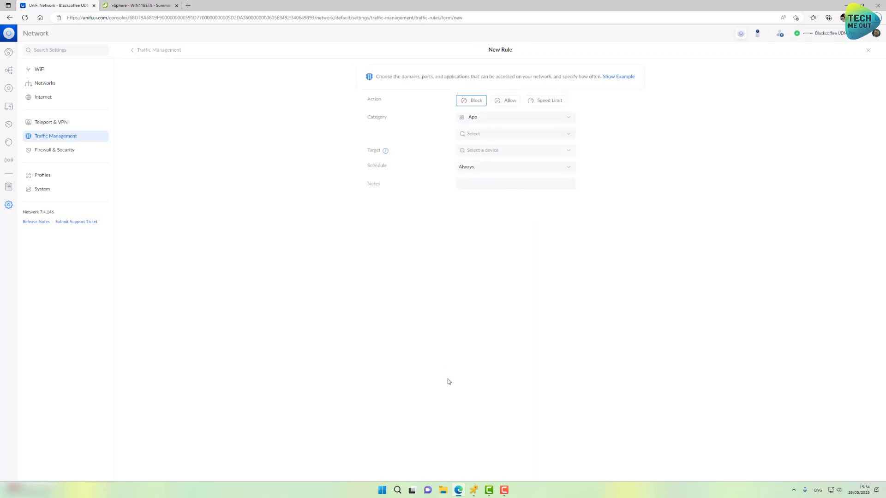
mouse_move(476, 477)
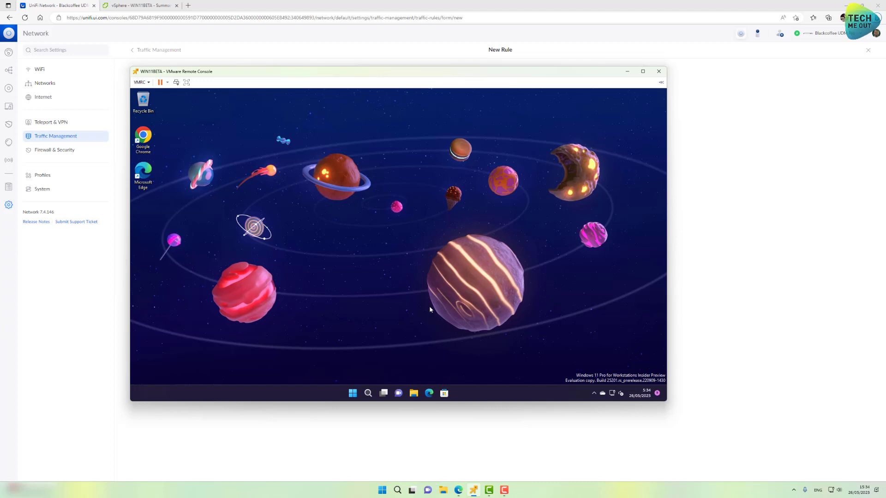
right_click(428, 393)
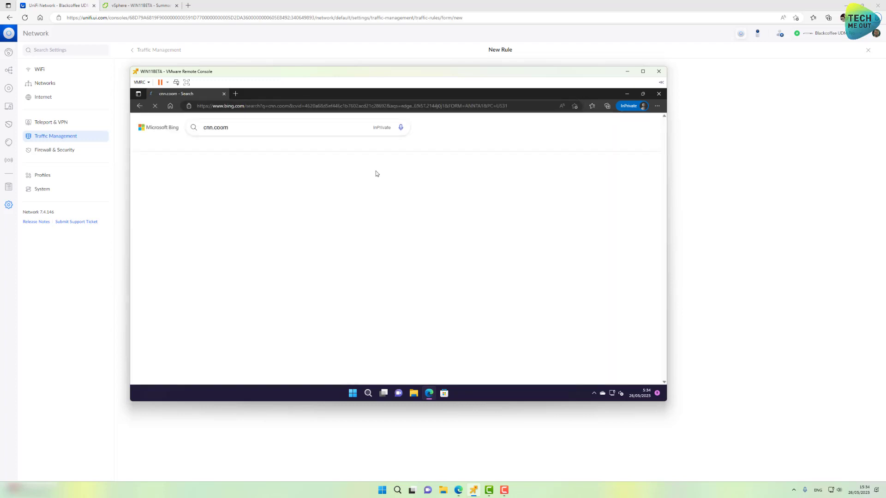
left_click(235, 94)
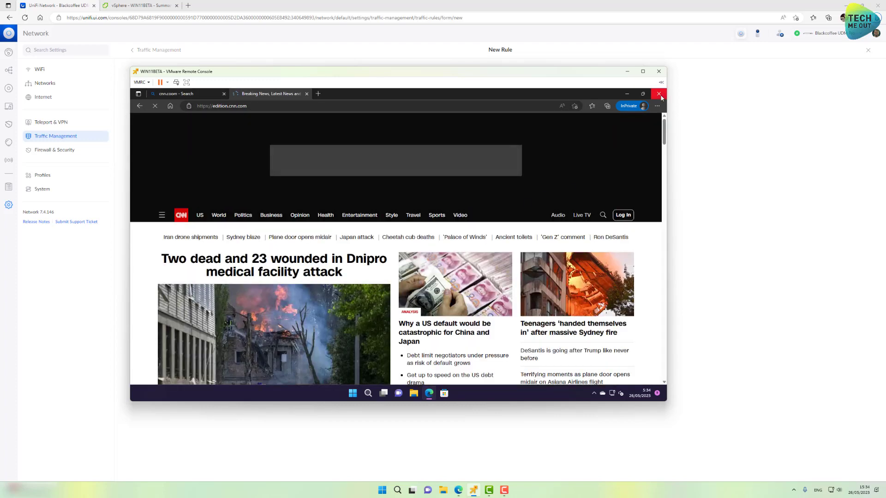
mouse_move(659, 94)
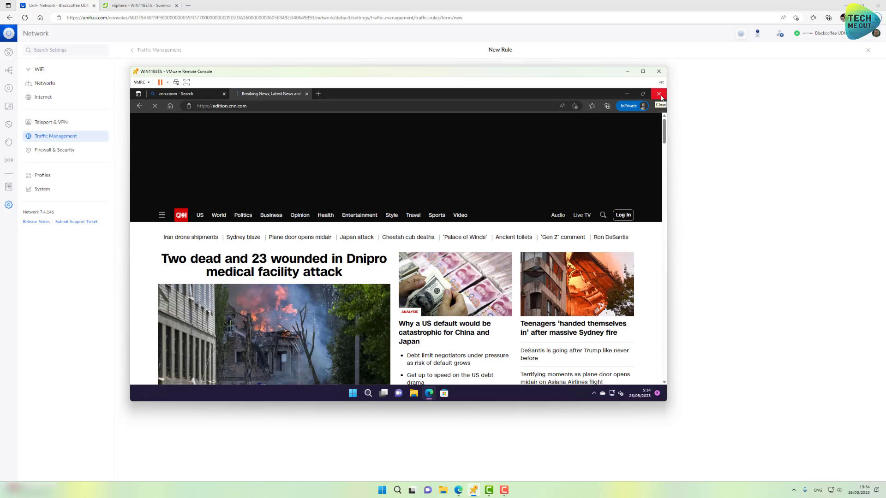
left_click(659, 94)
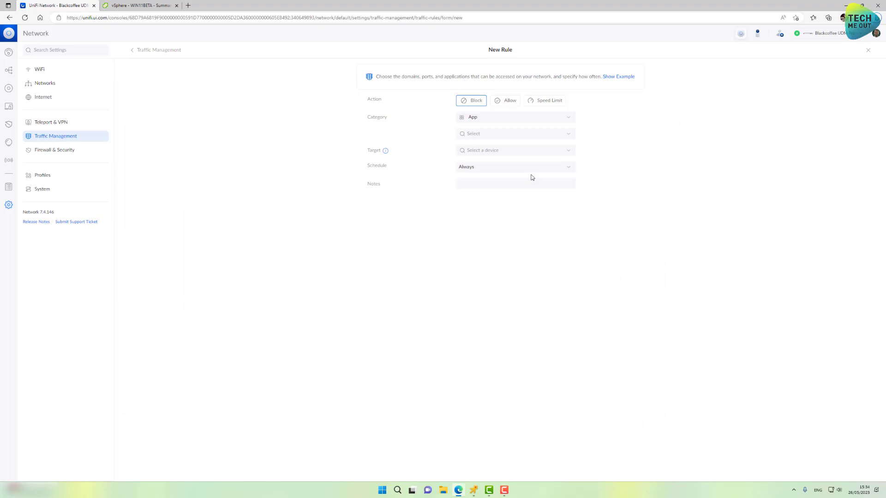
mouse_move(505, 122)
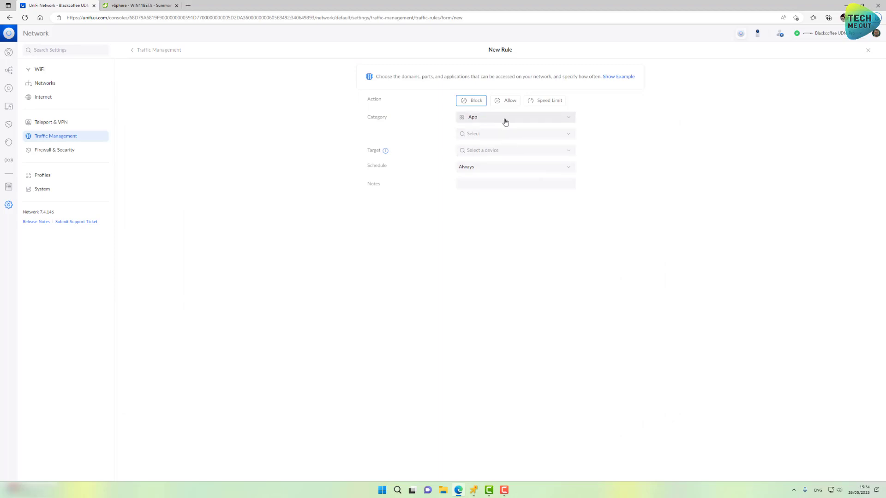
- Make it an Allow rule matching the domain name wikipedia.org
left_click(509, 100)
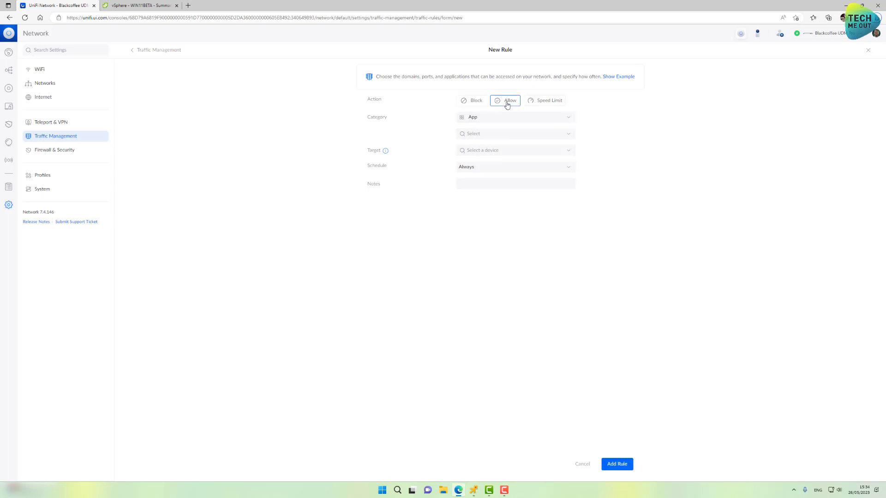
left_click(515, 117)
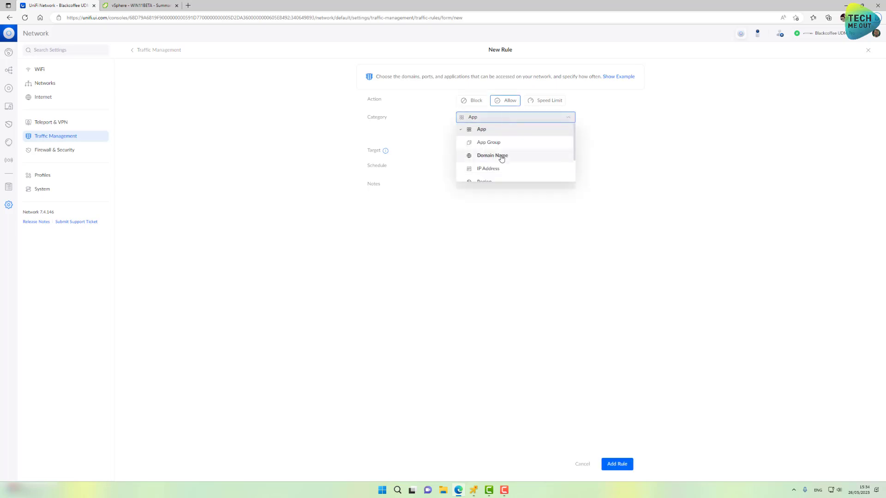
left_click(492, 155)
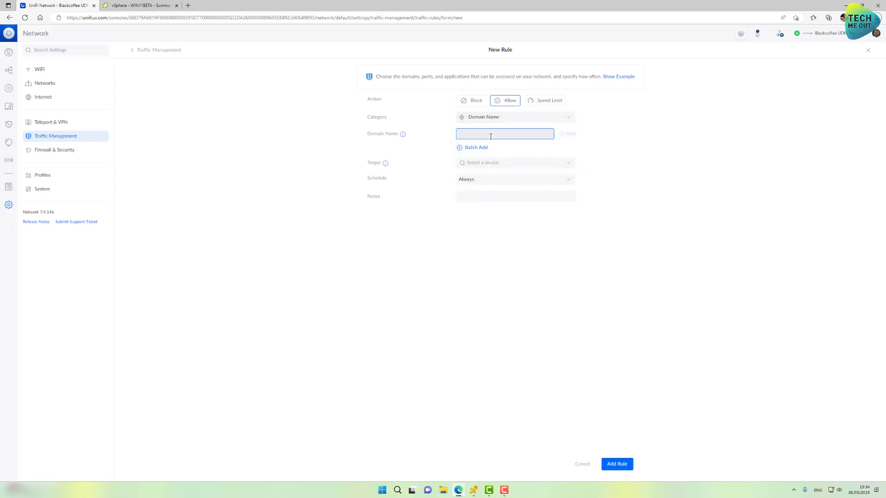
type("wikipedia.o")
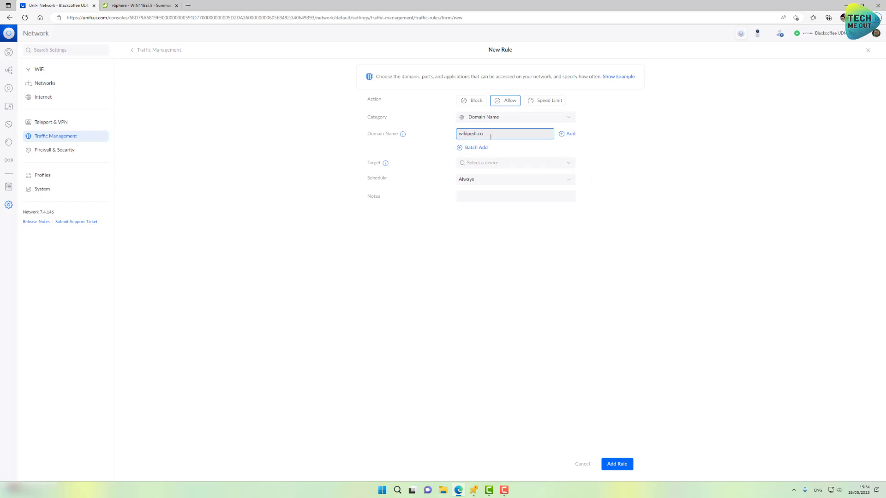
type("rg")
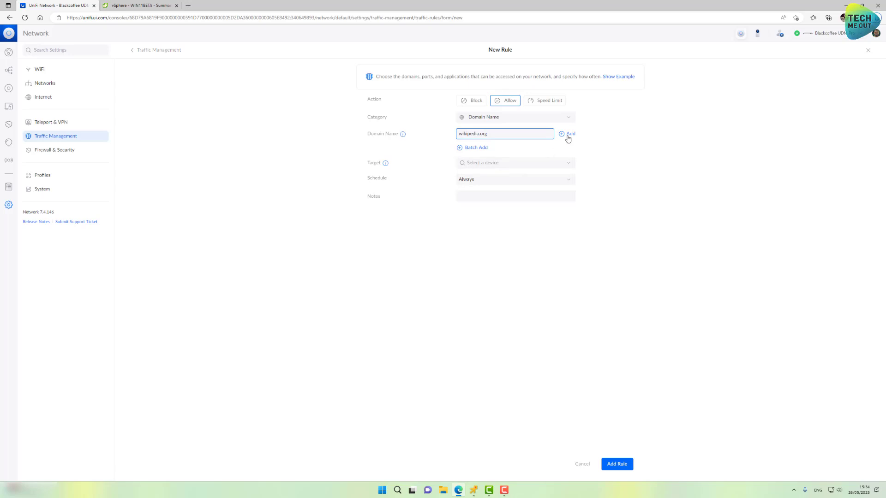
- Target the rule at the WIN11BETA device
left_click(567, 134)
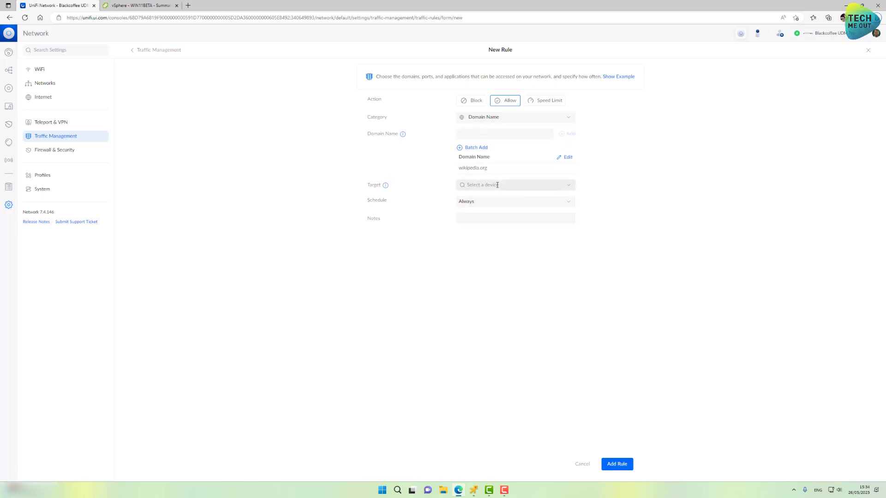
type("wind")
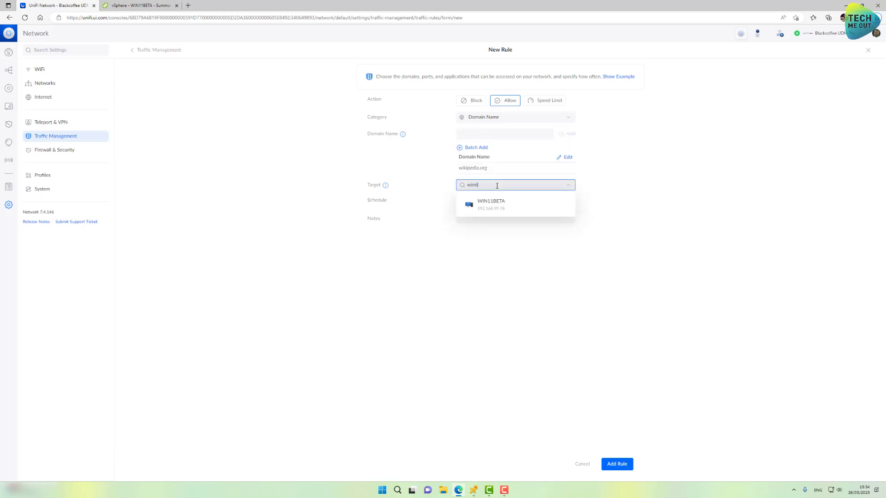
left_click(490, 204)
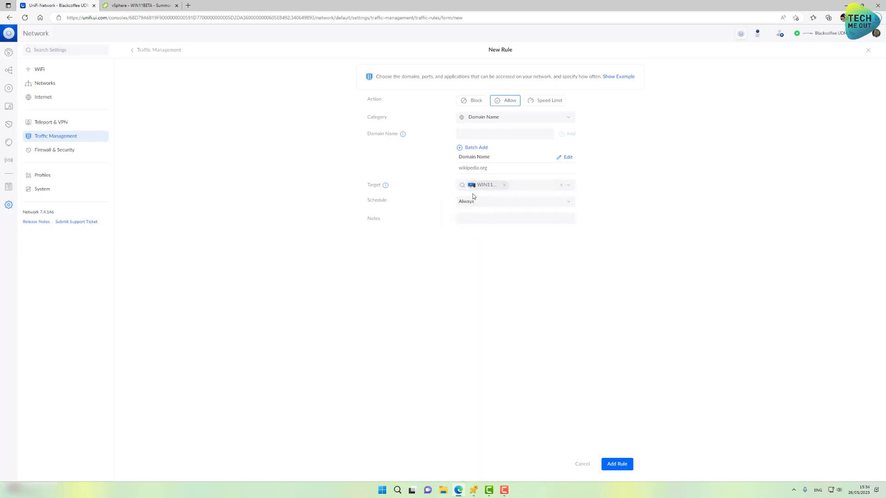
- Schedule it every week on weekdays from 15:00 to 17:00 and save the rule
left_click(515, 201)
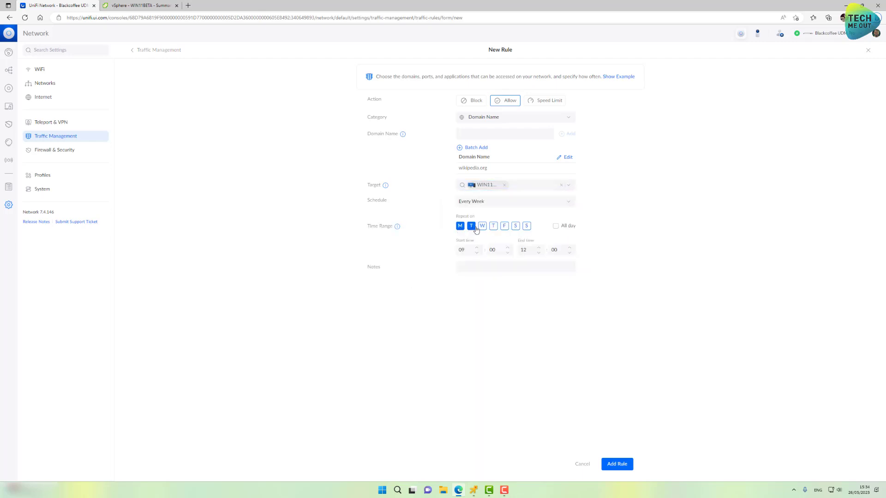
left_click(504, 225)
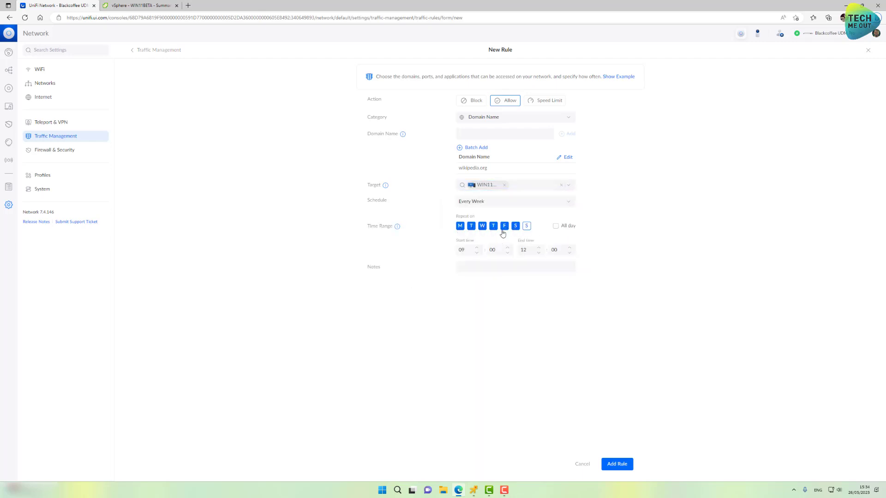
left_click(462, 249)
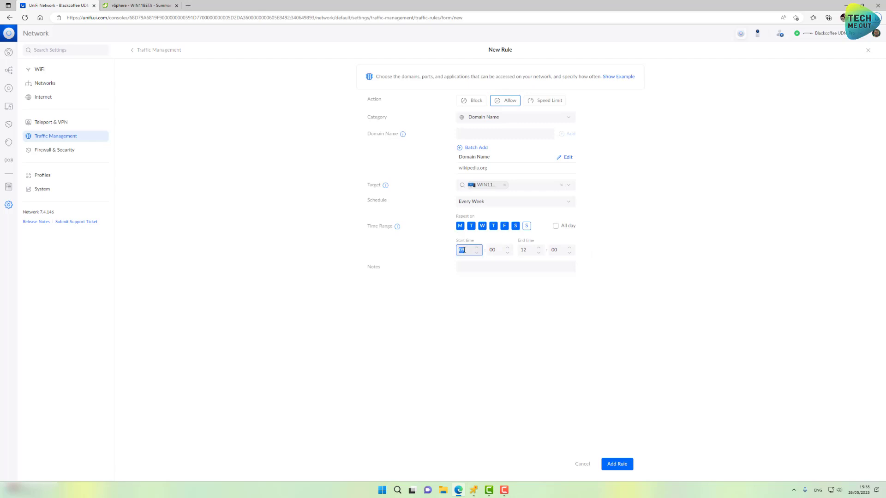
type("15")
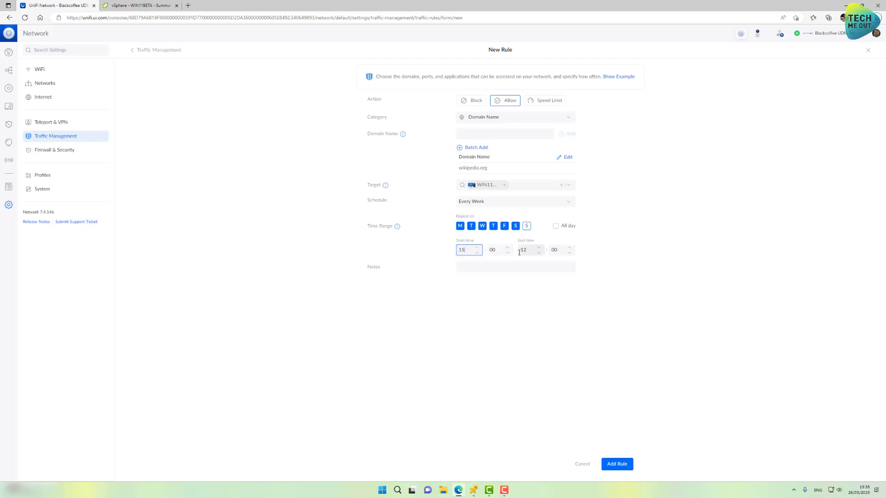
left_click(526, 250)
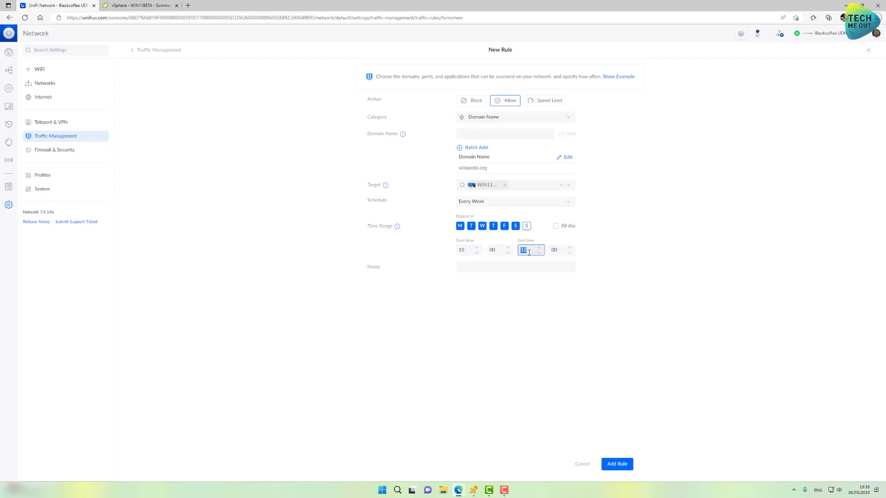
type("17")
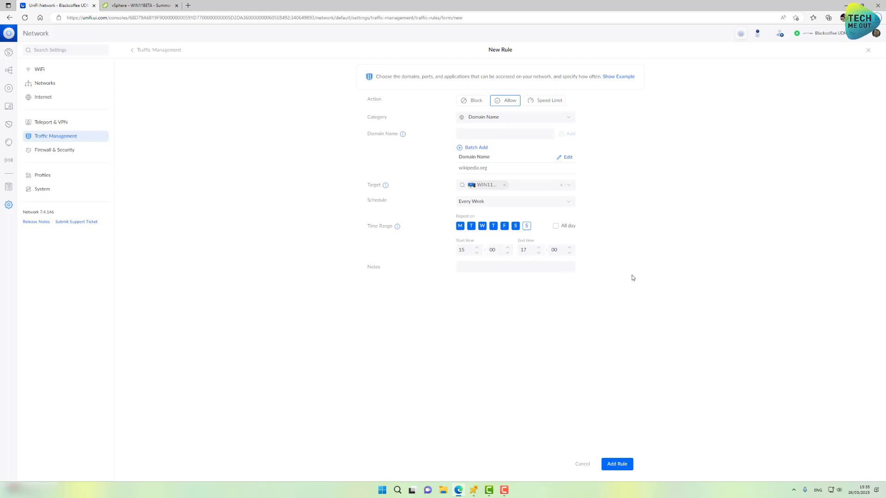
left_click(617, 464)
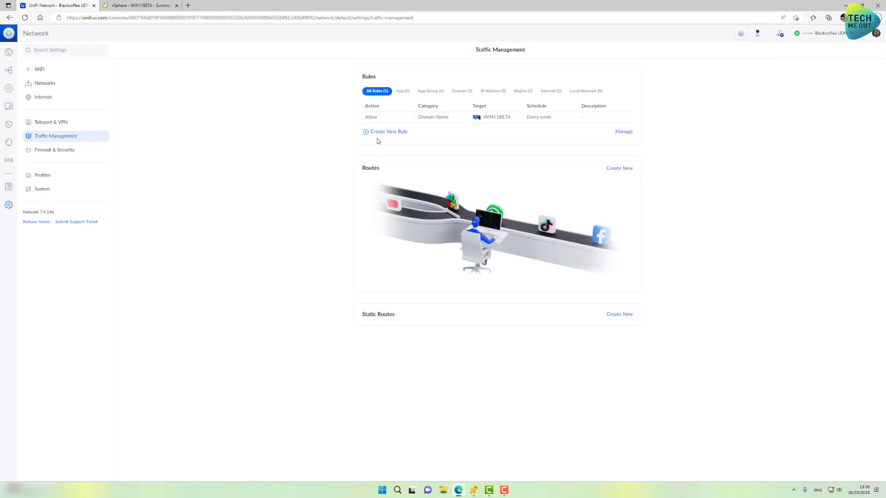
- Start a new Block rule for the Internet category targeting WIN11BETA
left_click(388, 131)
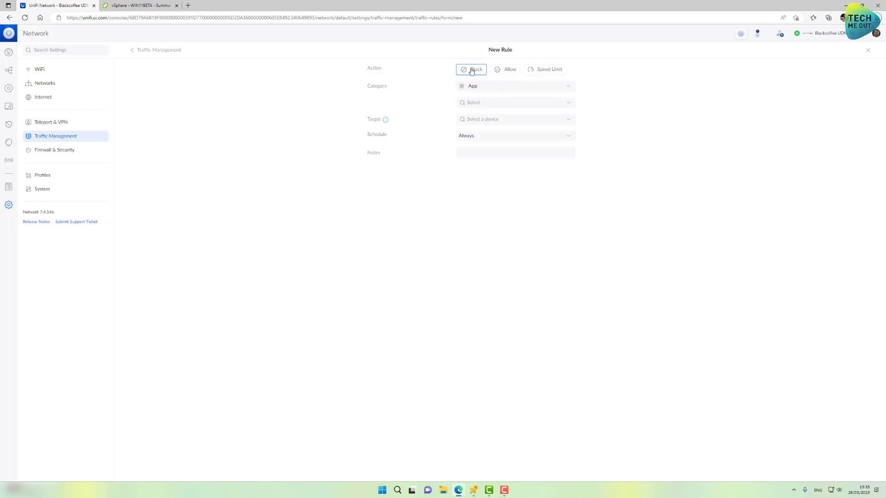
left_click(515, 86)
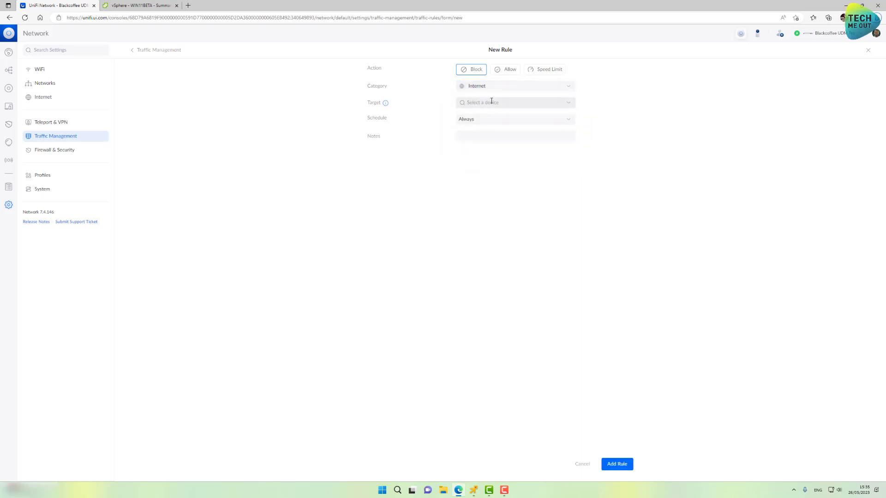
type("win")
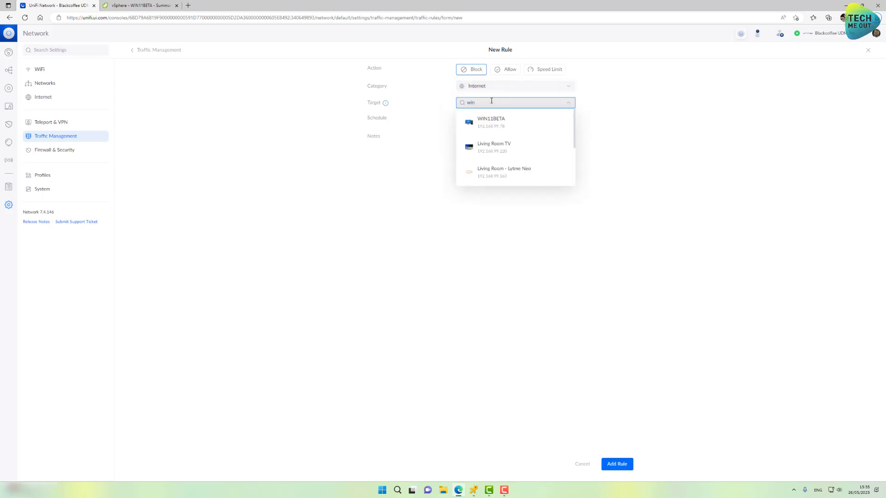
left_click(489, 122)
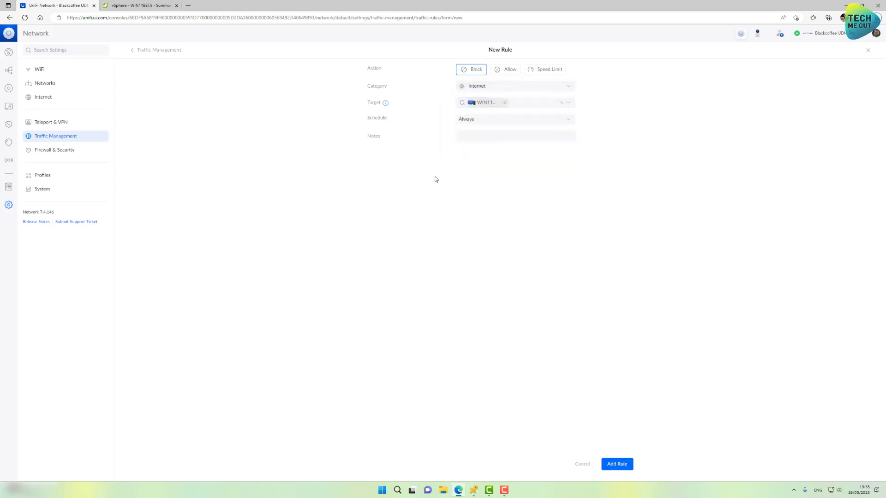
- Schedule the block every week on weekdays 15:00–17:00 and save it
left_click(514, 119)
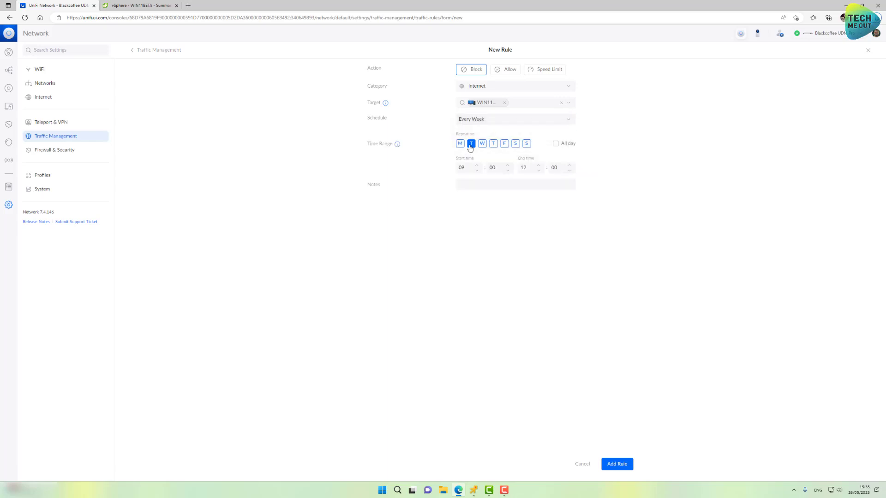
left_click(493, 143)
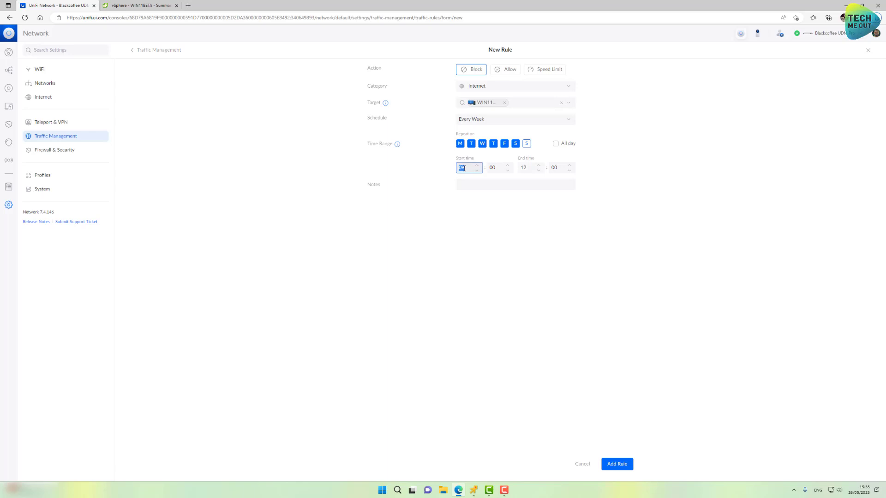
left_click(526, 167)
type("17")
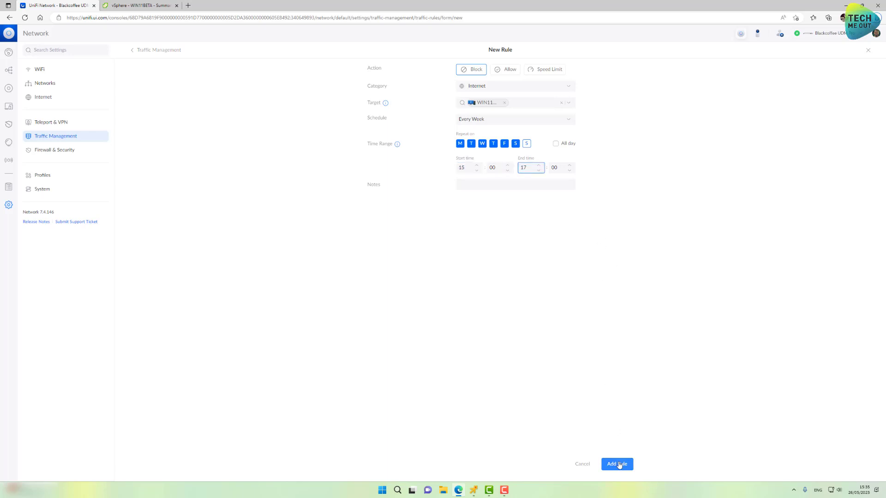
left_click(616, 464)
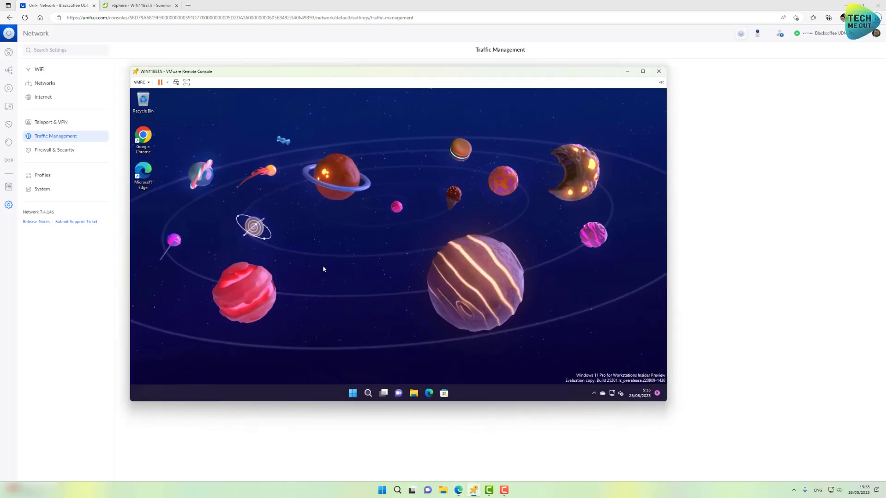
- Load wikipedia.org in a new InPrivate Edge window inside the VM
right_click(429, 393)
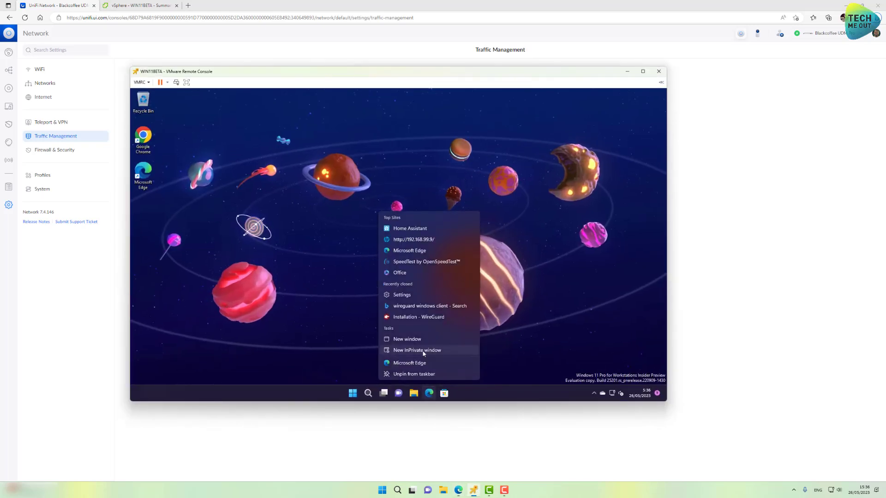
left_click(416, 350)
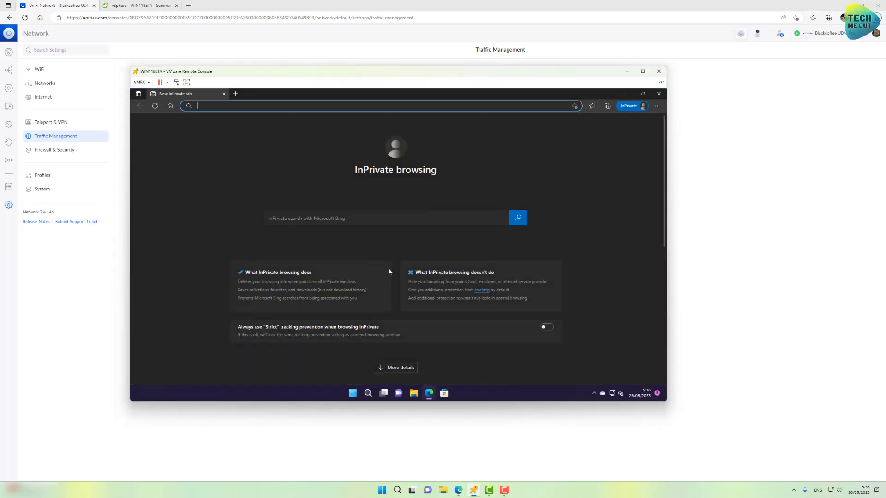
type("wikipedia.org/wiki/Main_Page")
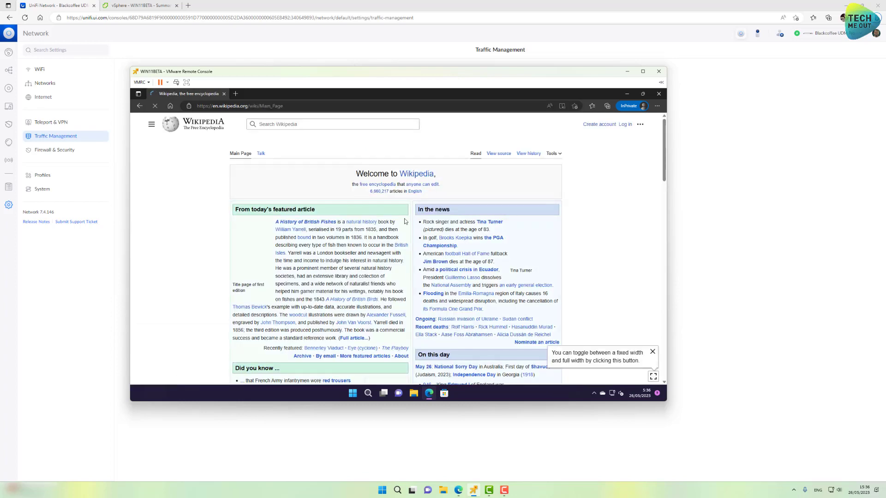
- Try cnn.com and espn.com in new tabs to confirm they stay blank
left_click(489, 221)
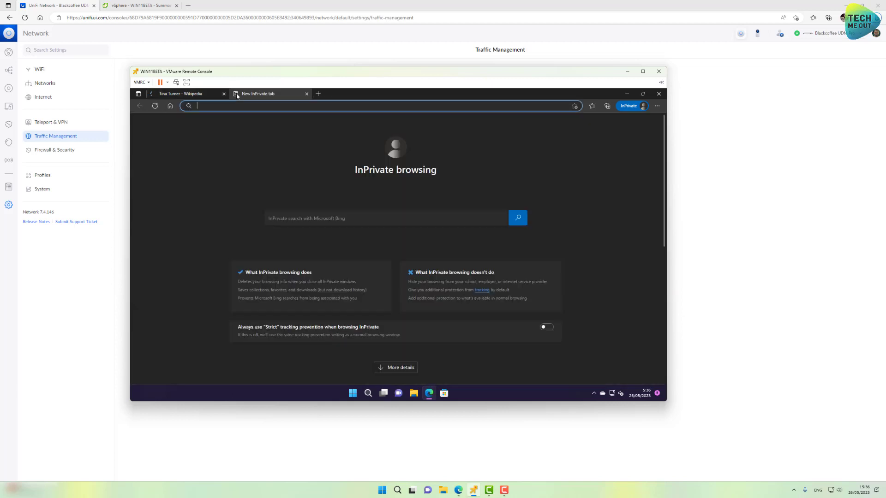
type("cnn.com")
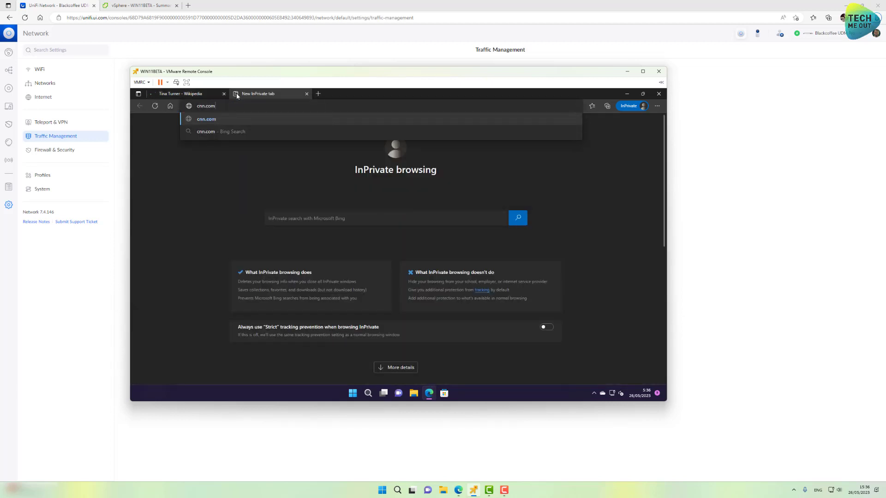
key("Enter")
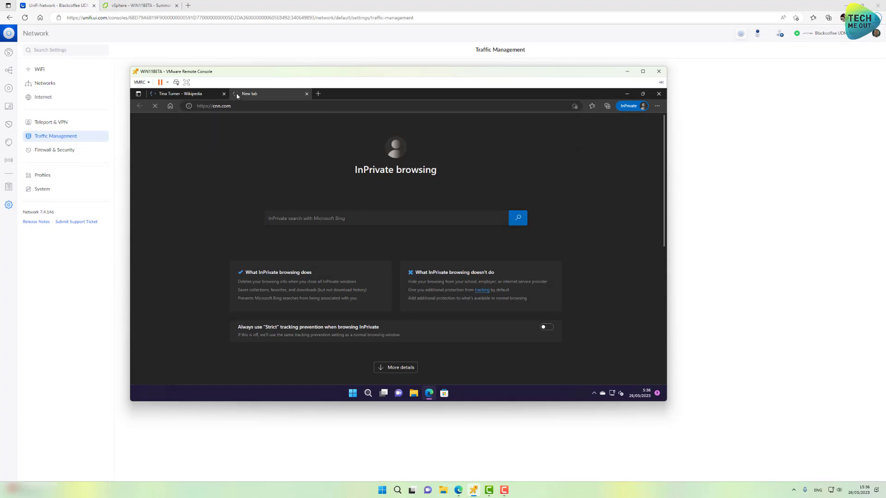
mouse_move(270, 130)
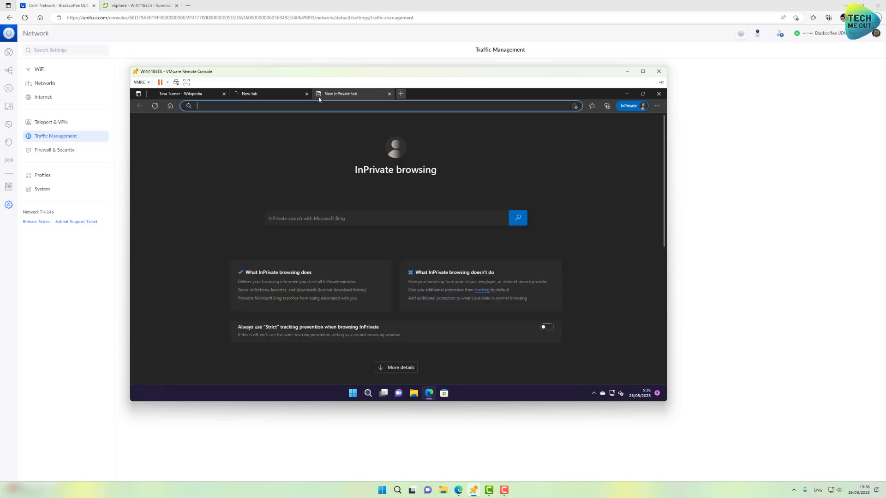
type("espn.com")
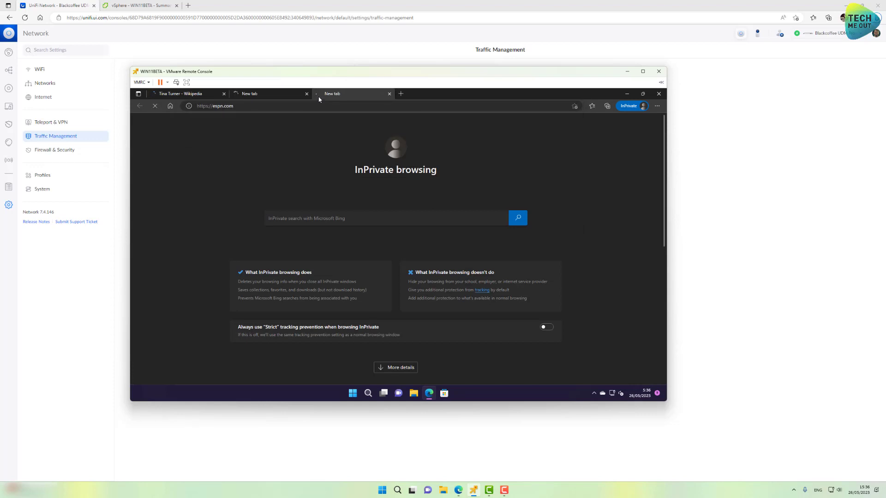
- Return to the Wikipedia tab and load the Alan Price article
left_click(179, 93)
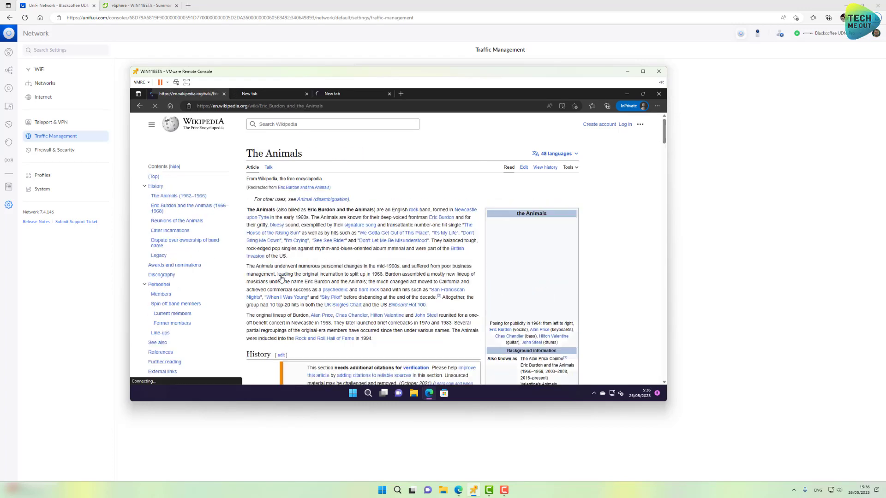
left_click(539, 330)
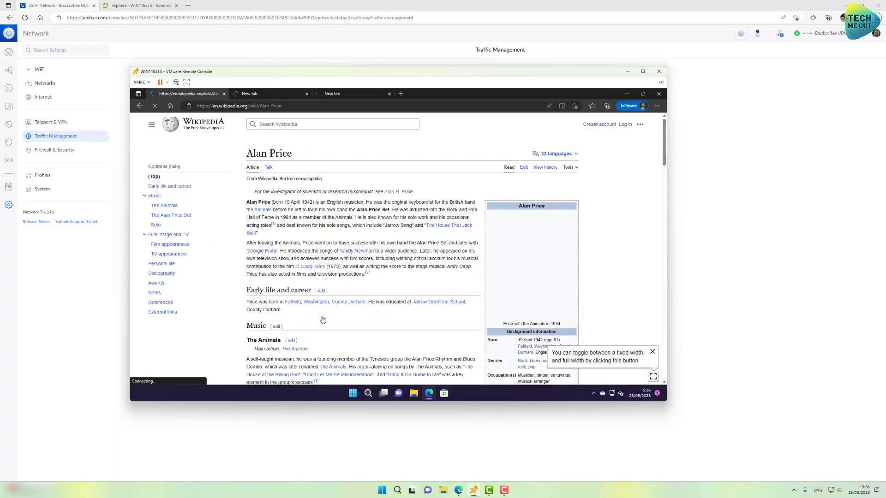